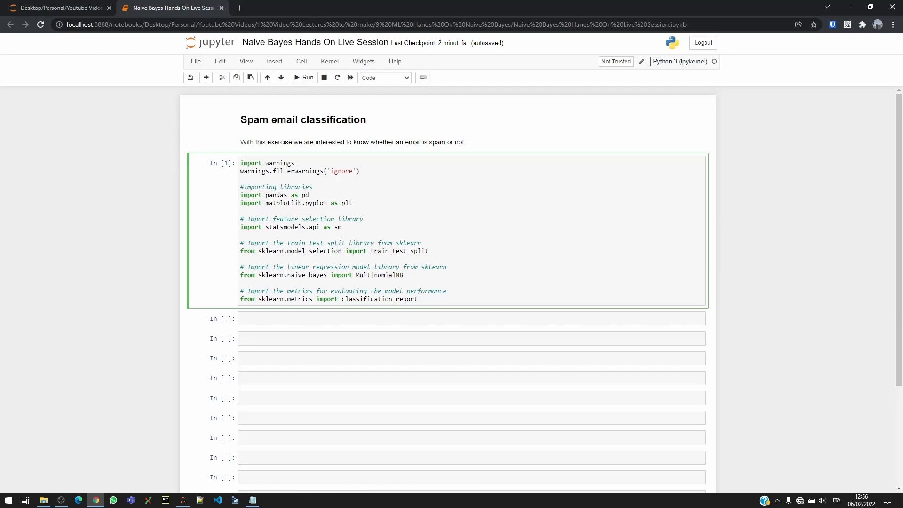
Review the imports cell, marking the statsmodels and classification_report imports.
click(258, 163)
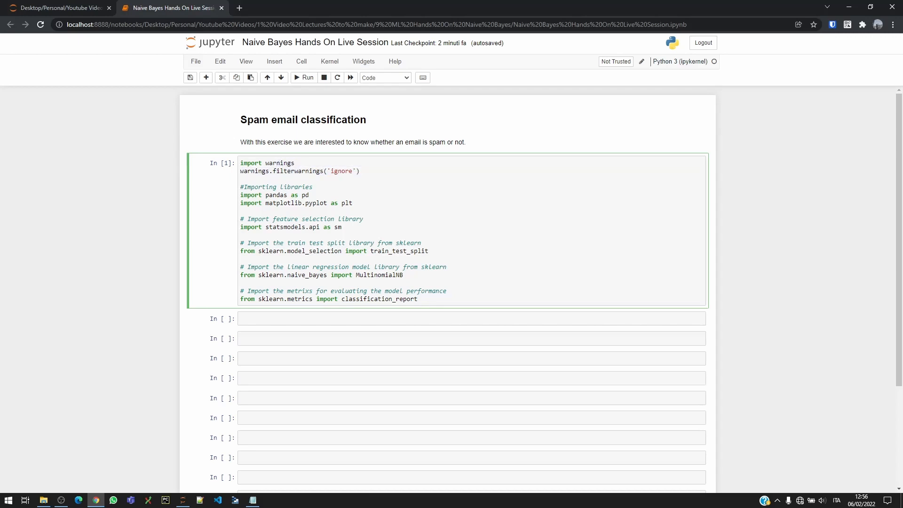
click(294, 172)
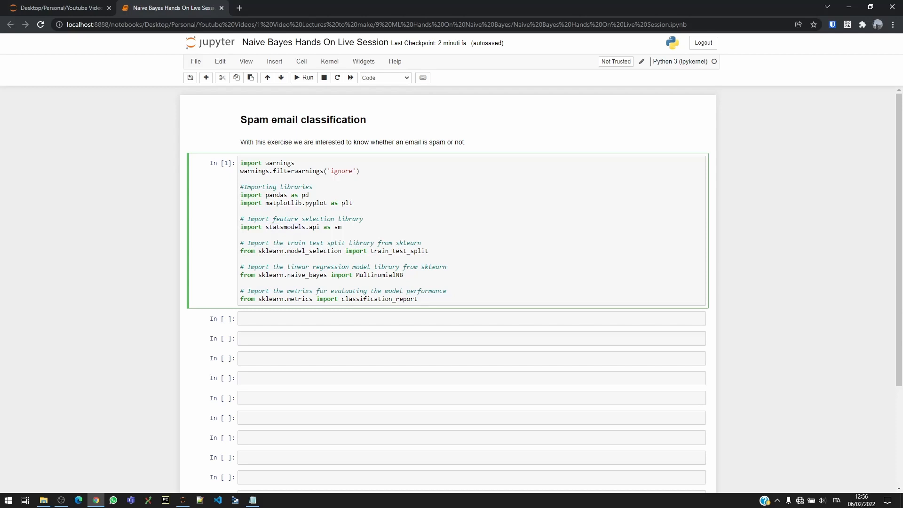
click(288, 226)
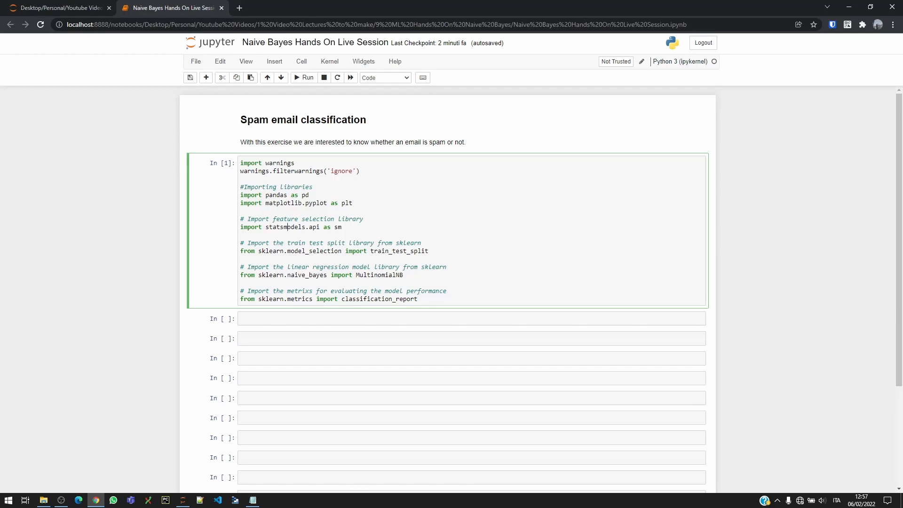
double_click(391, 250)
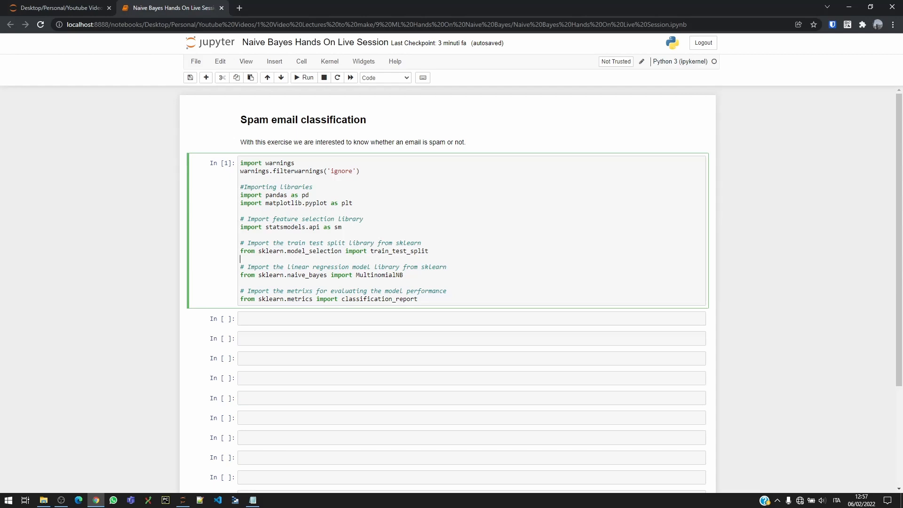
double_click(366, 299)
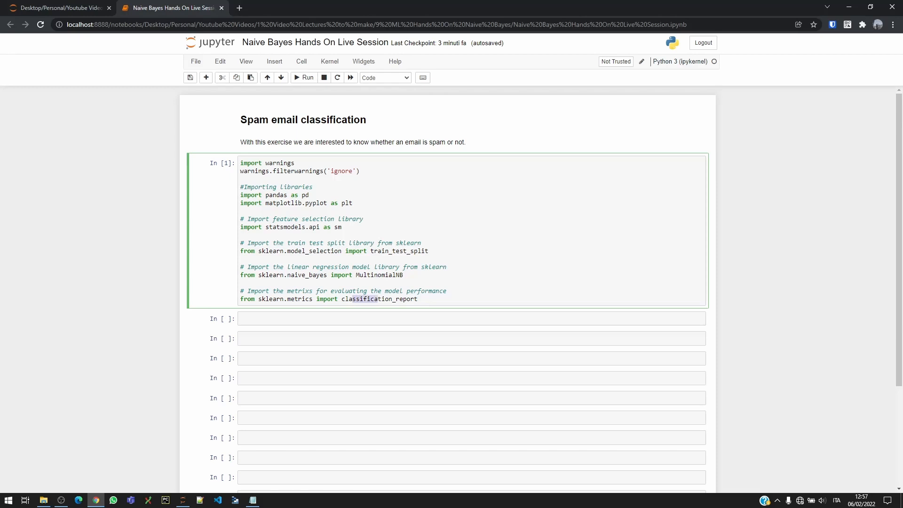
click(367, 299)
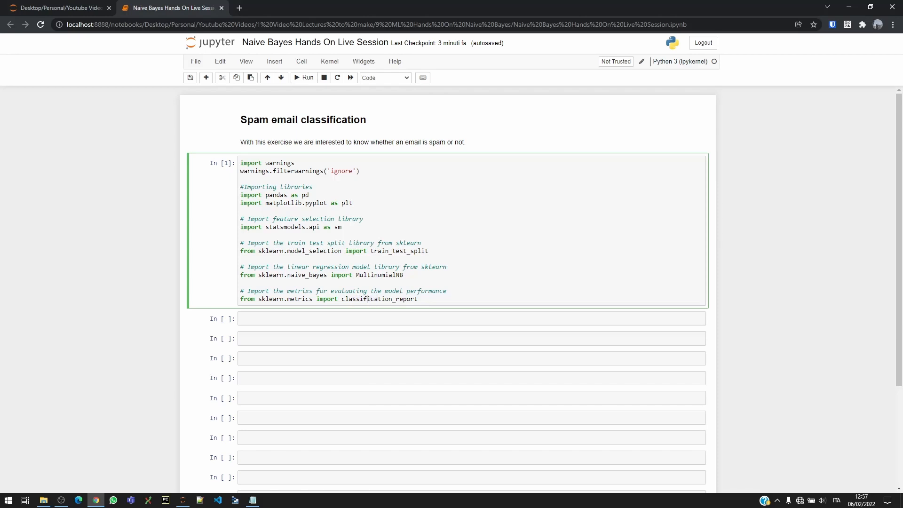
Write dataset = pd.read_csv("emails.csv") and run it so emails.csv loads without error.
click(472, 319)
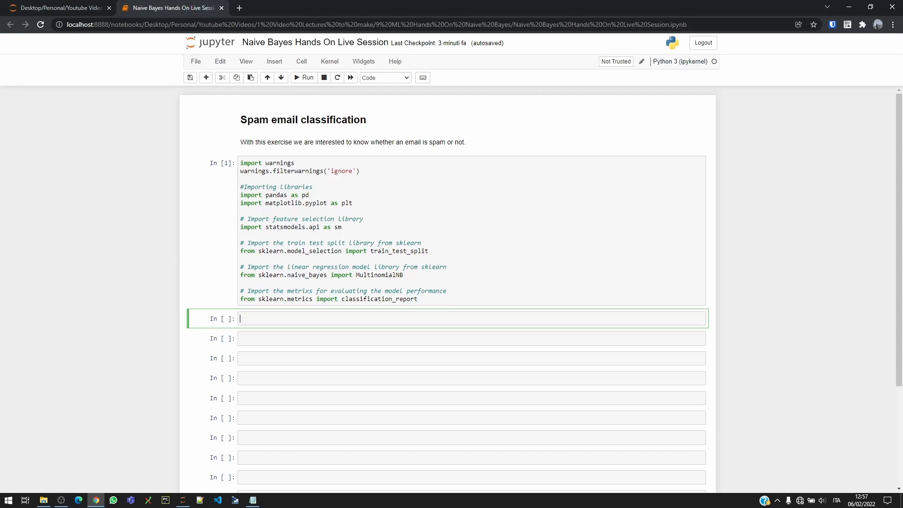
text(dataset = p)
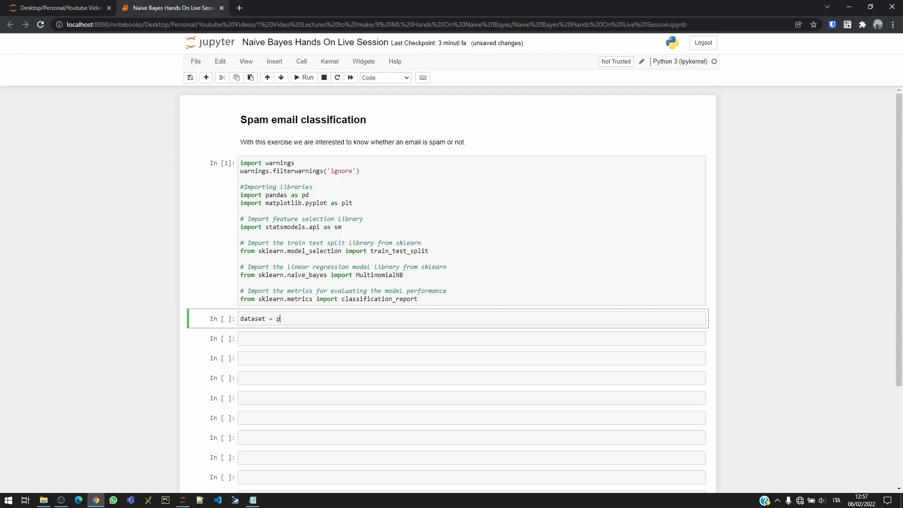
text(d.read_csv()
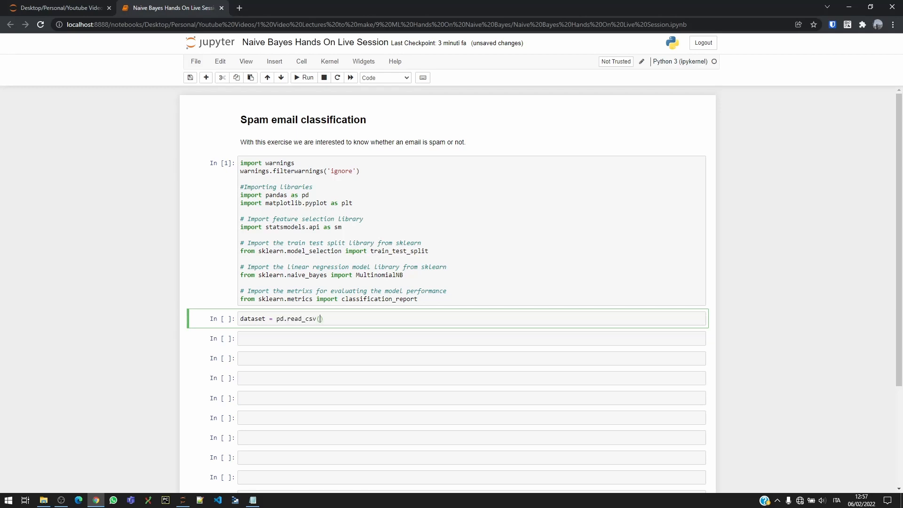
text(")
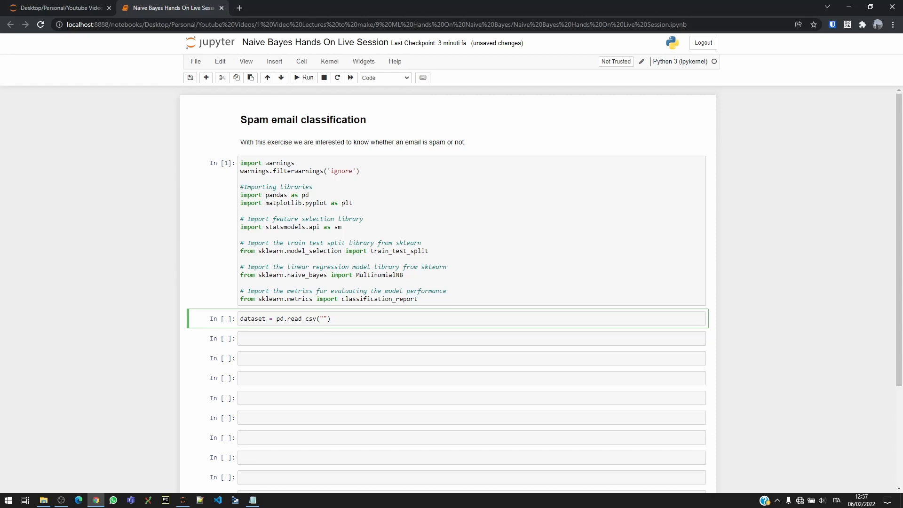
text(emails.csv)
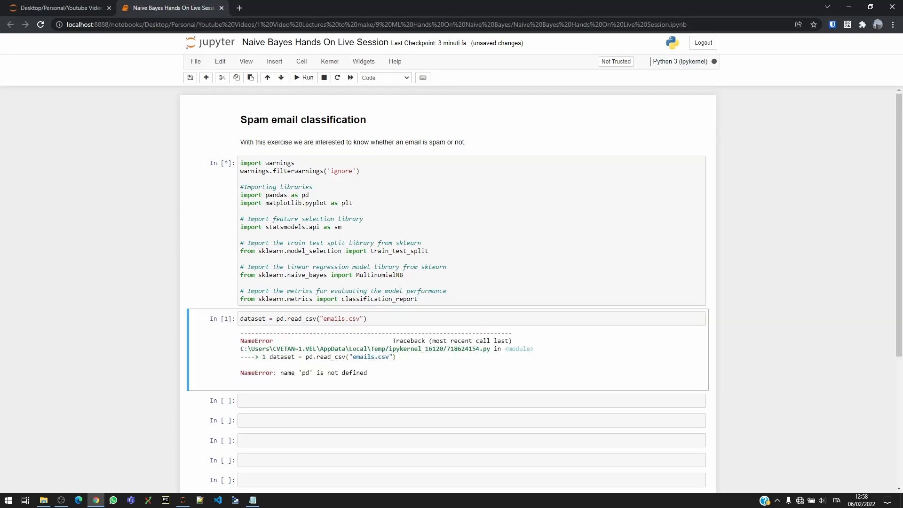
click(304, 78)
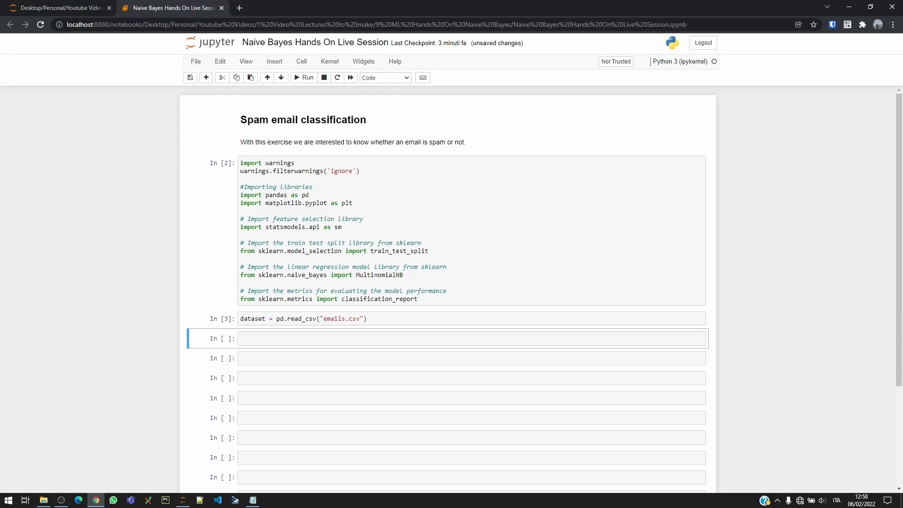
Preview the dataset with dataset.head(), then show the full dataset table instead.
text(dataset.head()
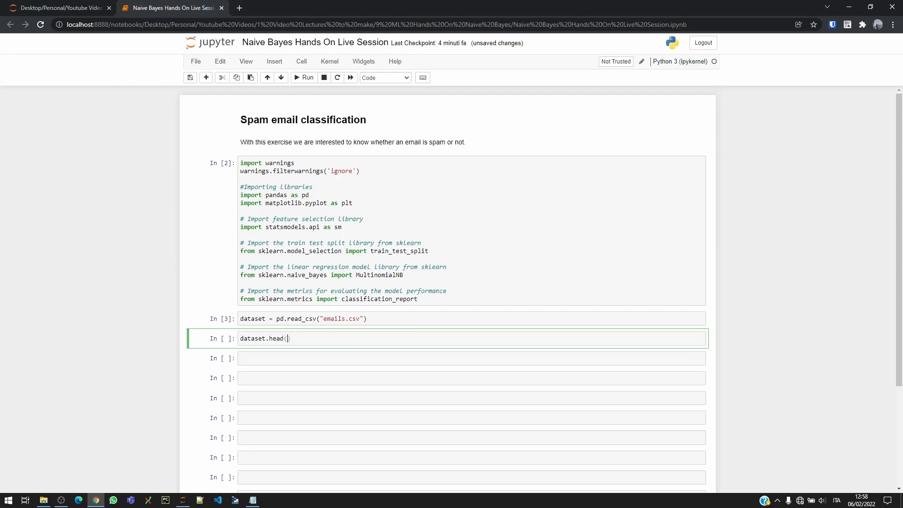
click(304, 78)
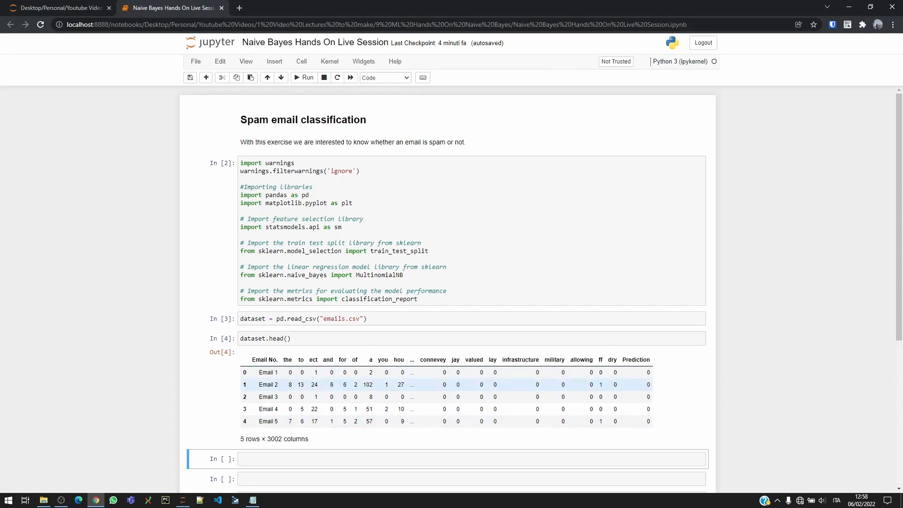
click(345, 338)
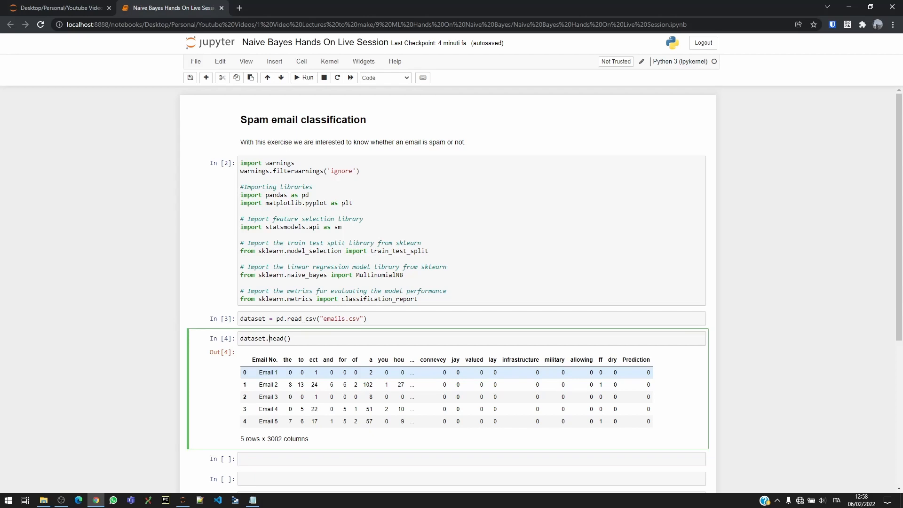
key(Backspace)
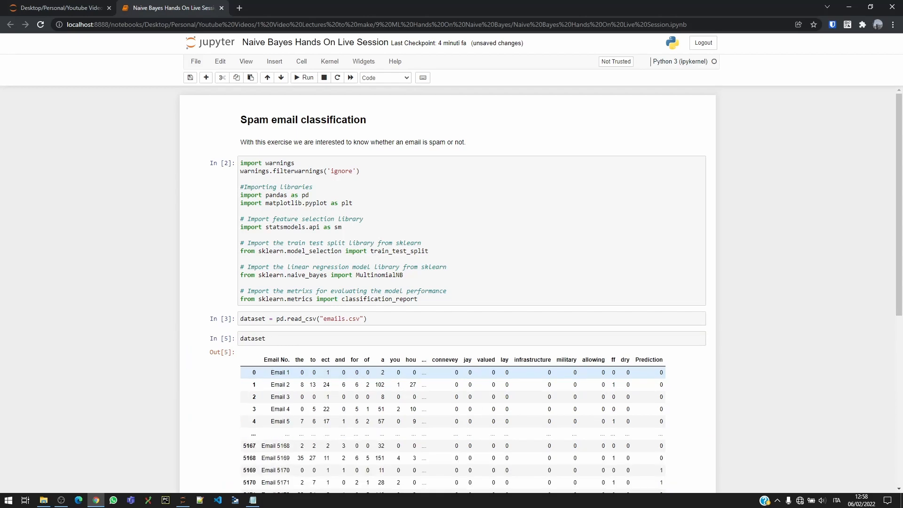
scroll(down, 3)
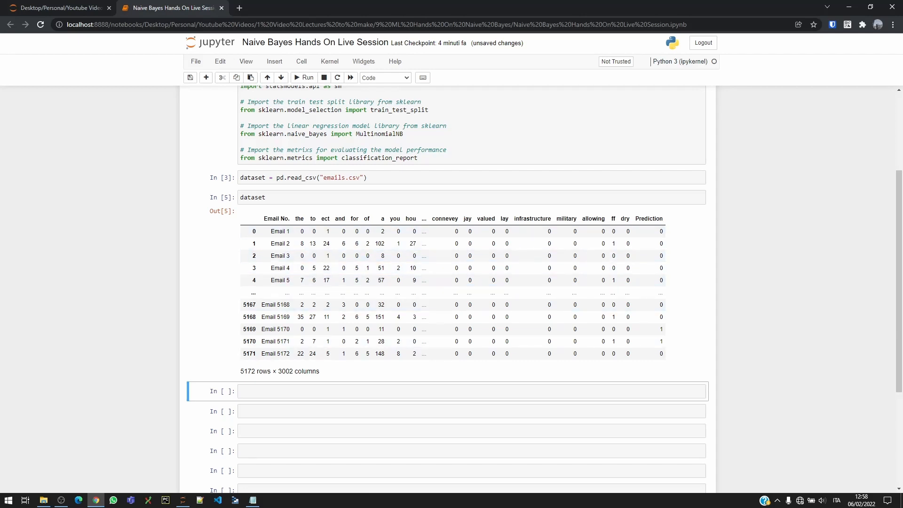
drag(299, 218, 452, 218)
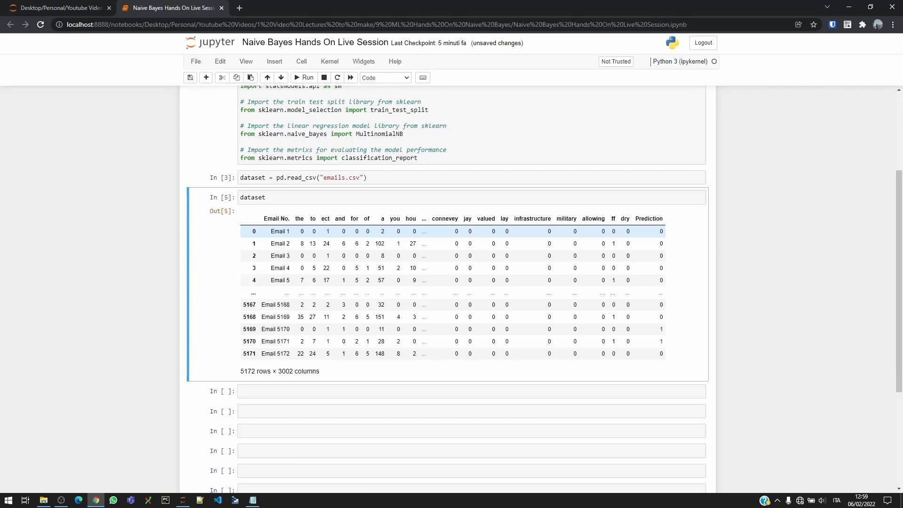
Inspect the displayed emails table, marking Email 2's count in the 'the' column.
drag(281, 231, 281, 293)
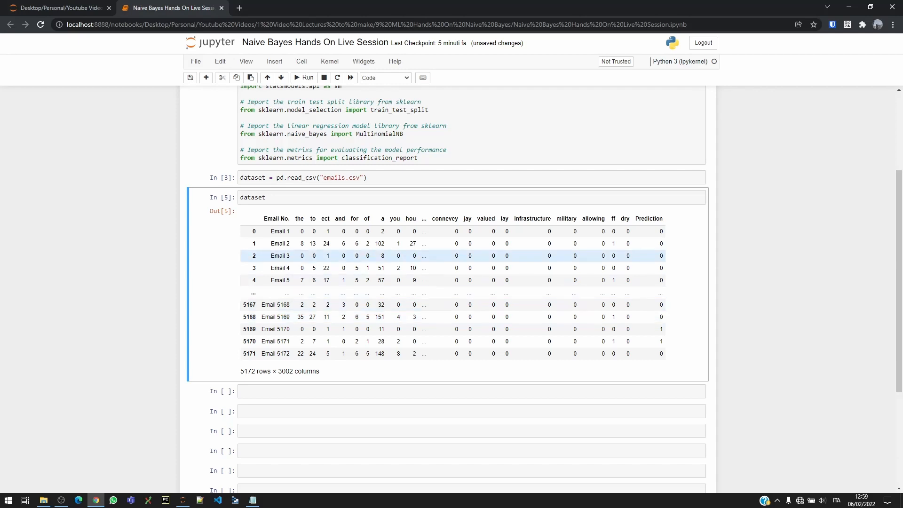
click(302, 242)
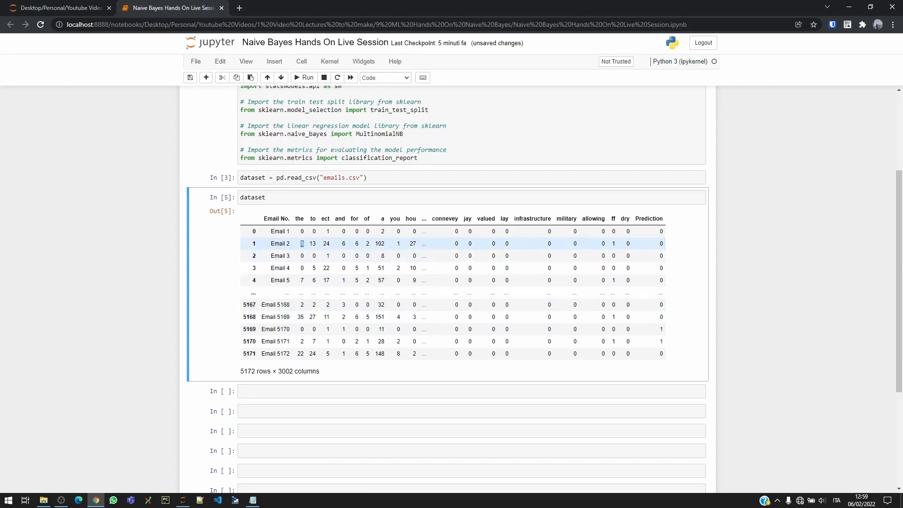
double_click(325, 243)
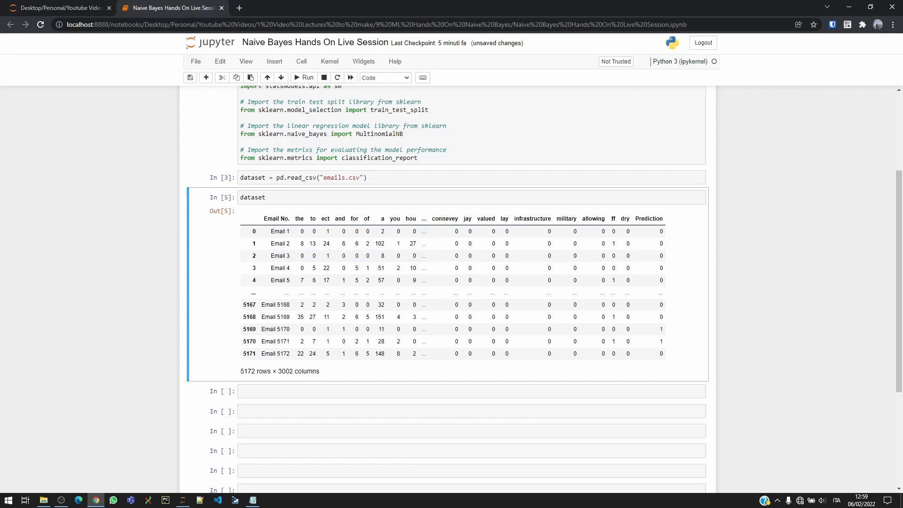
double_click(299, 218)
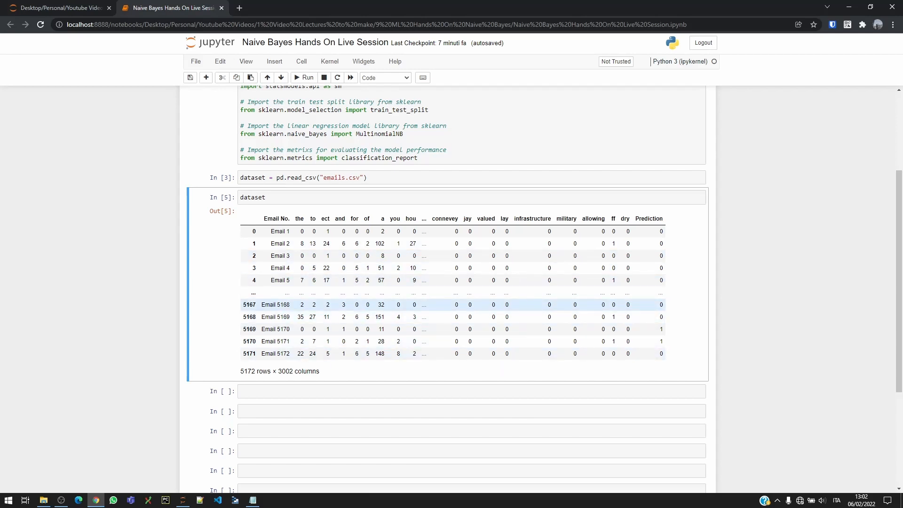
scroll(down, 3)
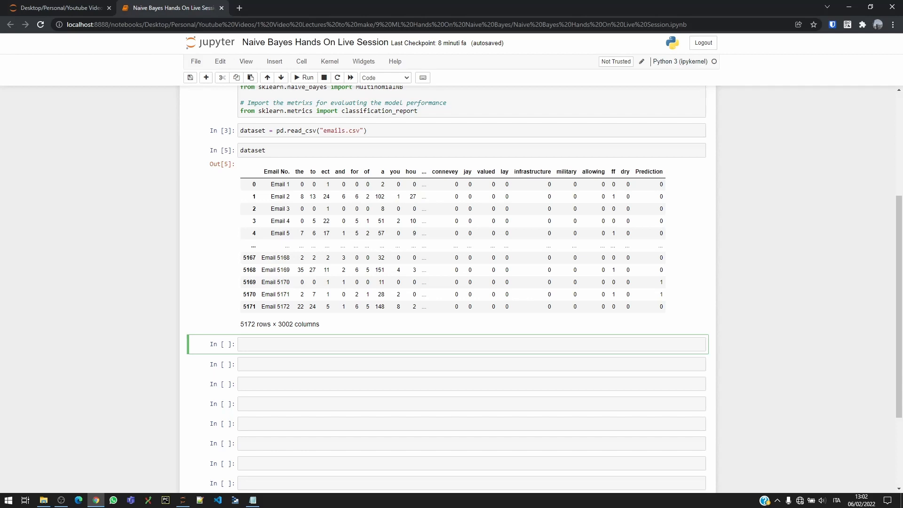
Create df = dataset.drop(["Email No."], axis = 1) to remove the Email No. column.
text(df =)
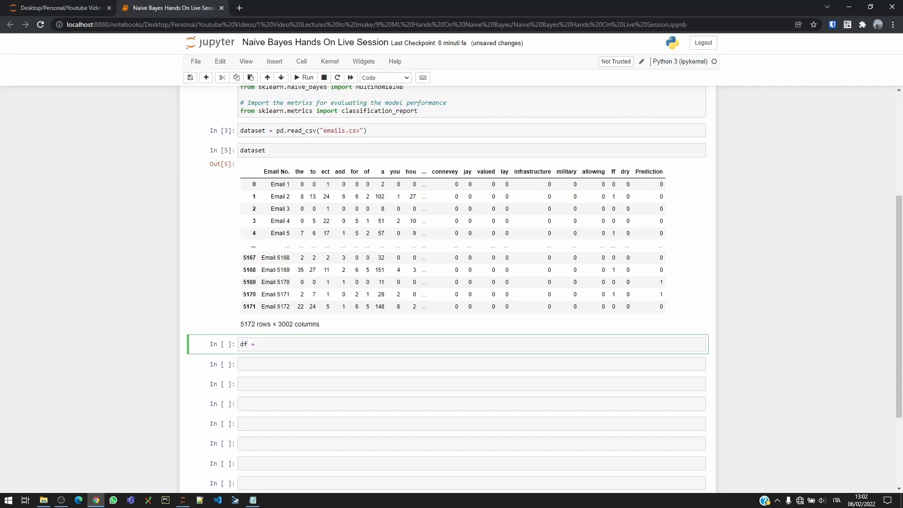
text(datase)
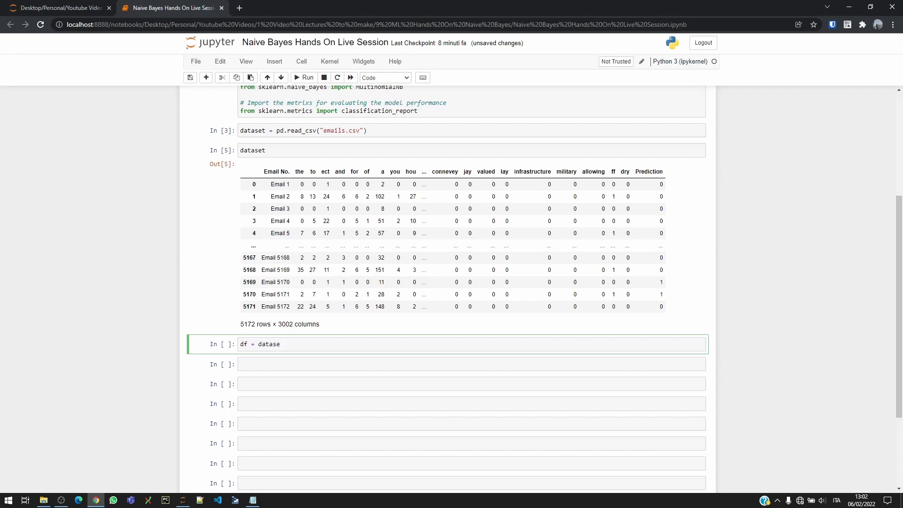
text(t.drop)
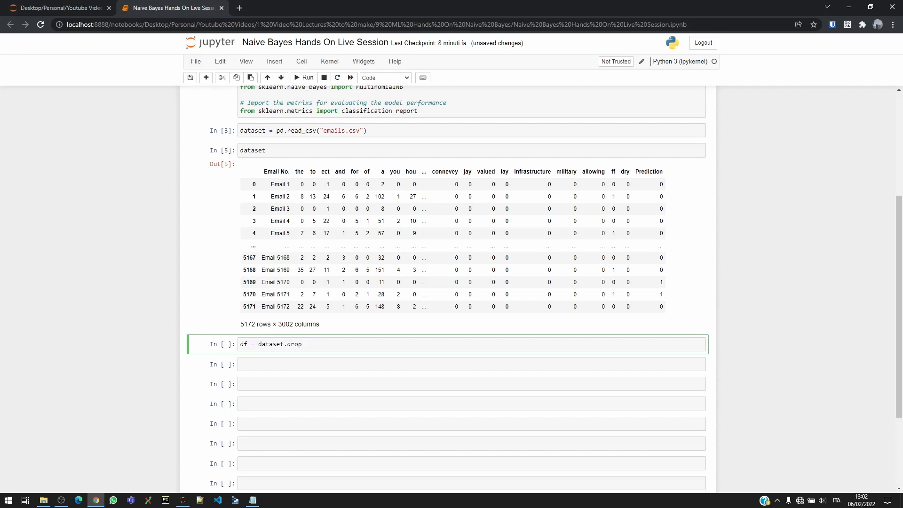
text(([Em)
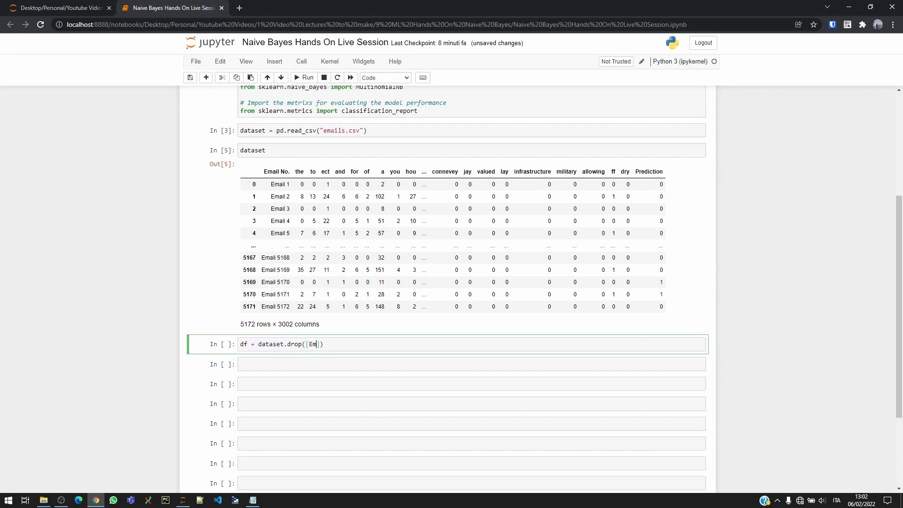
key(Backspace)
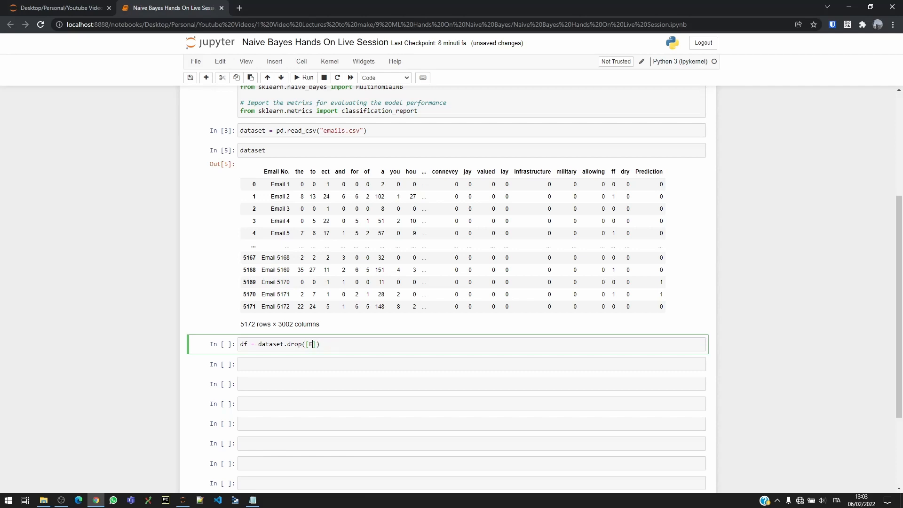
text("Email")
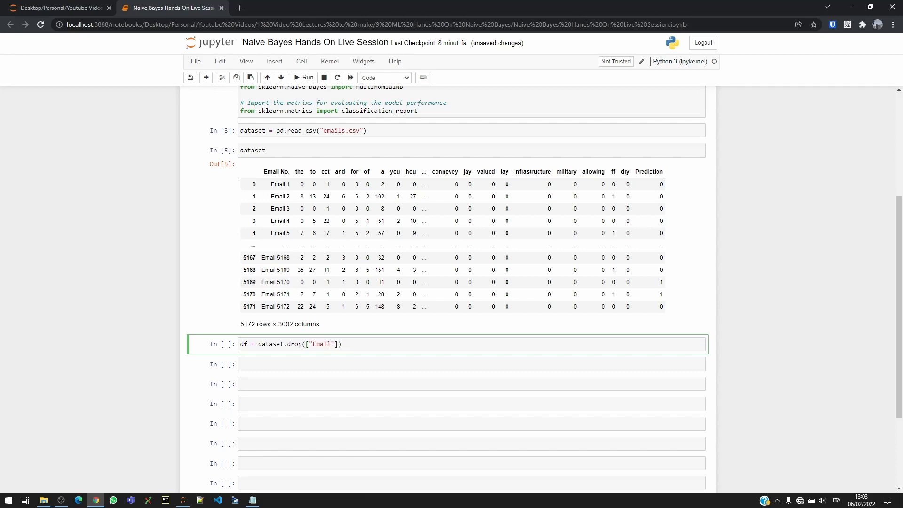
text(No.)
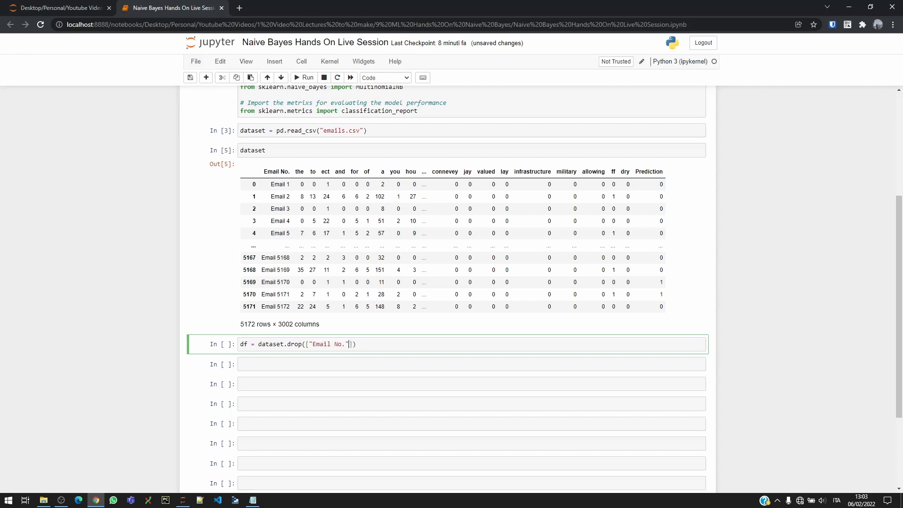
text(, a)
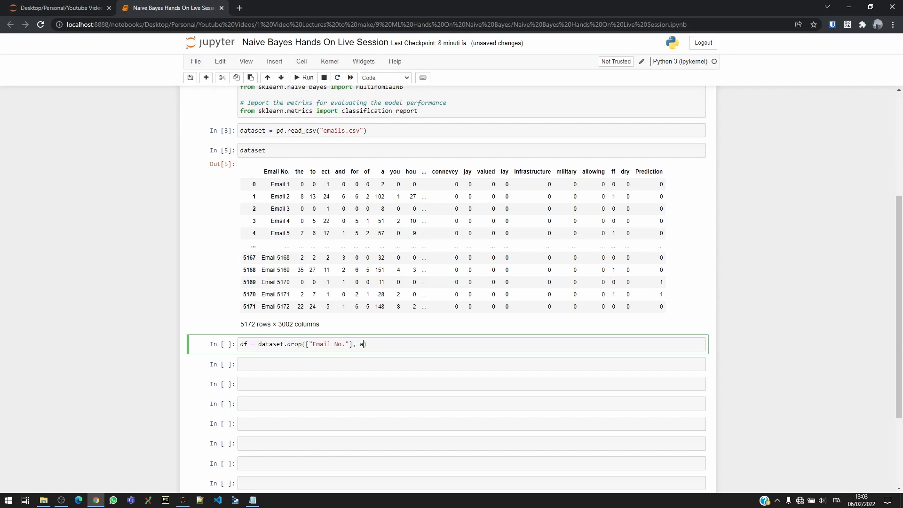
text(xis = 1)
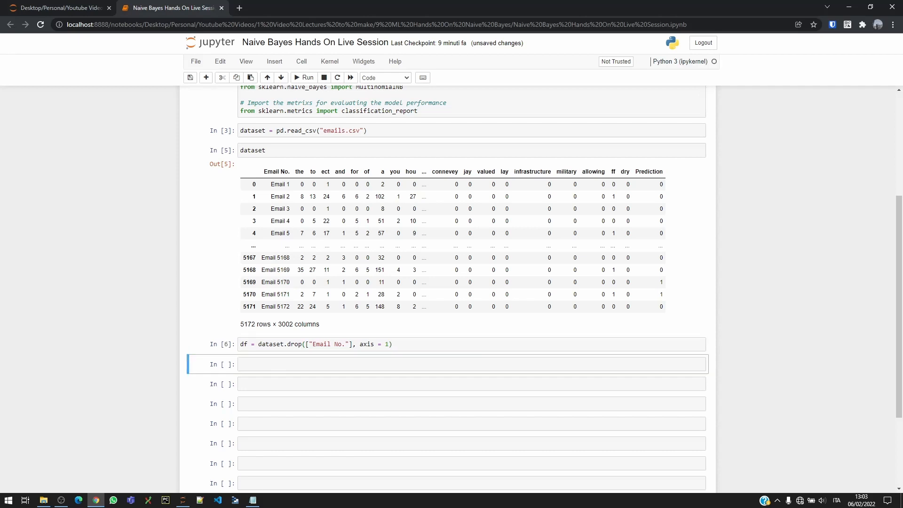
Preview df.head(), showing 5 rows × 3001 columns.
text(df)
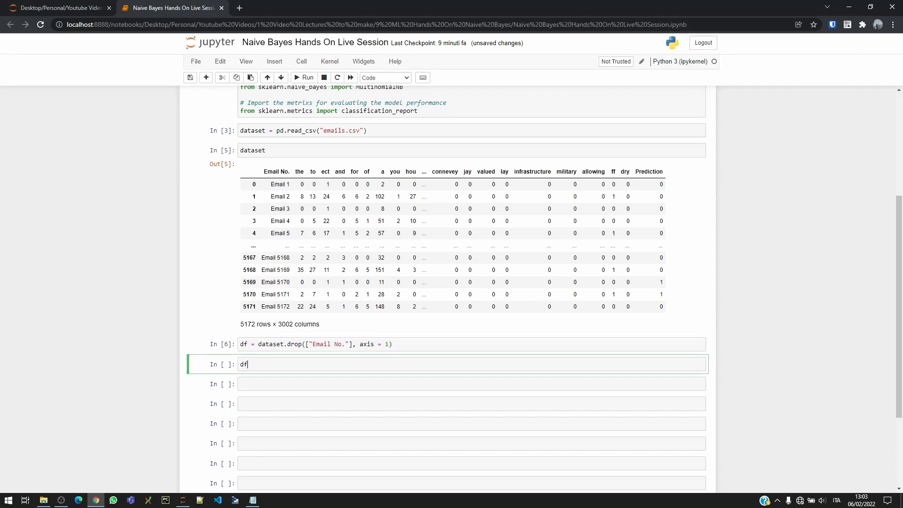
text(.head())
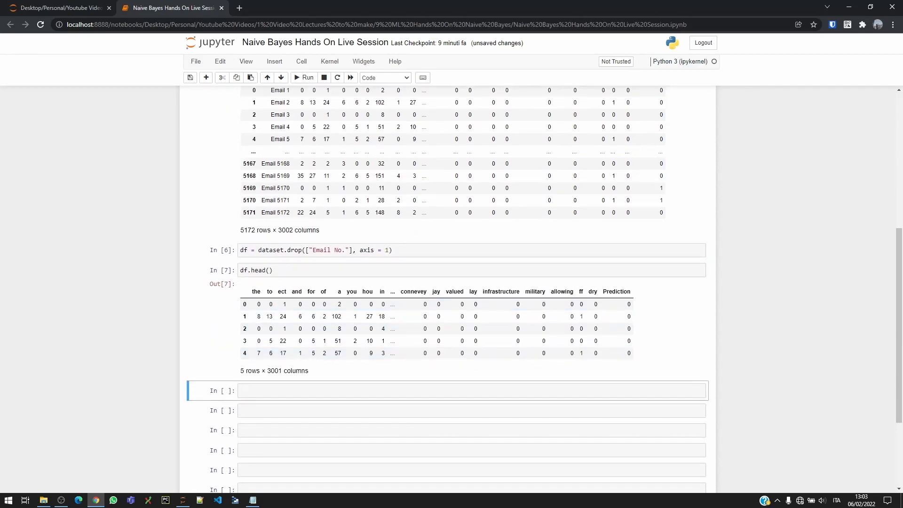
click(472, 391)
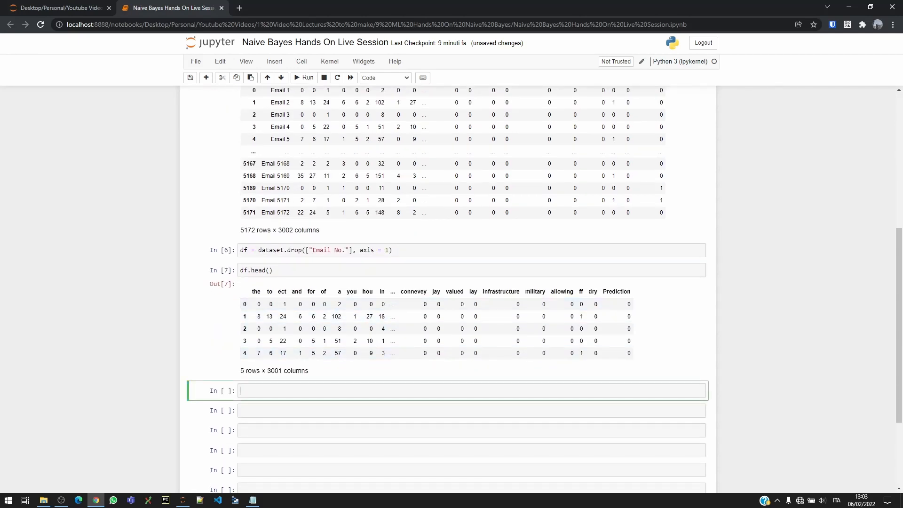
scroll(down, 3)
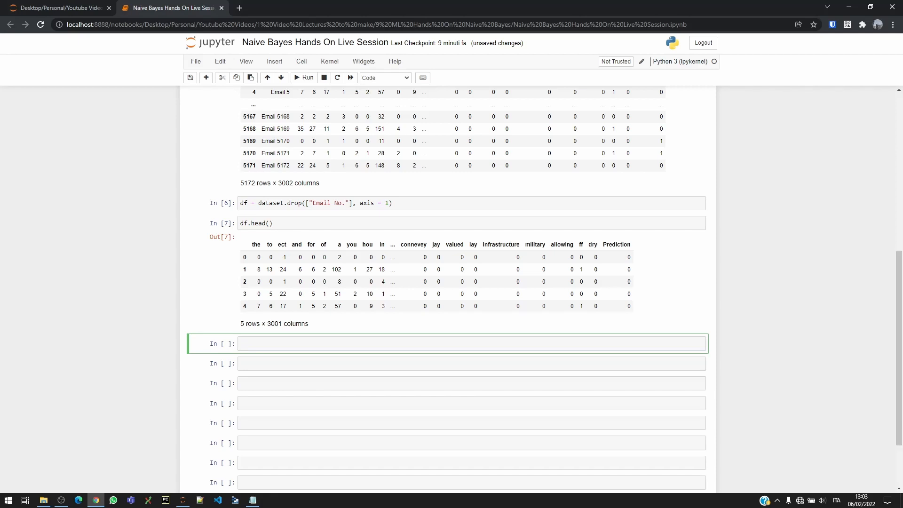
click(346, 345)
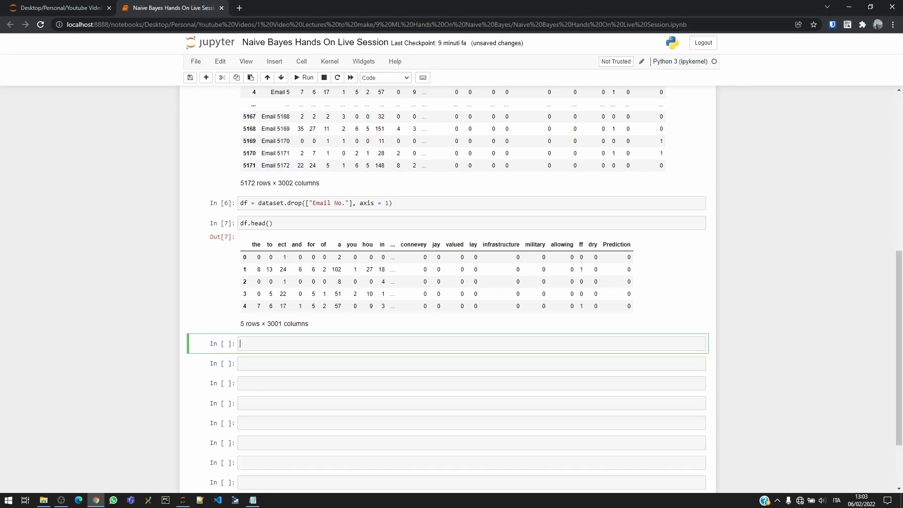
Define x = df.drop(["Prediction"], axis=1) and y = df.Prediction and run the cell.
text(x = df)
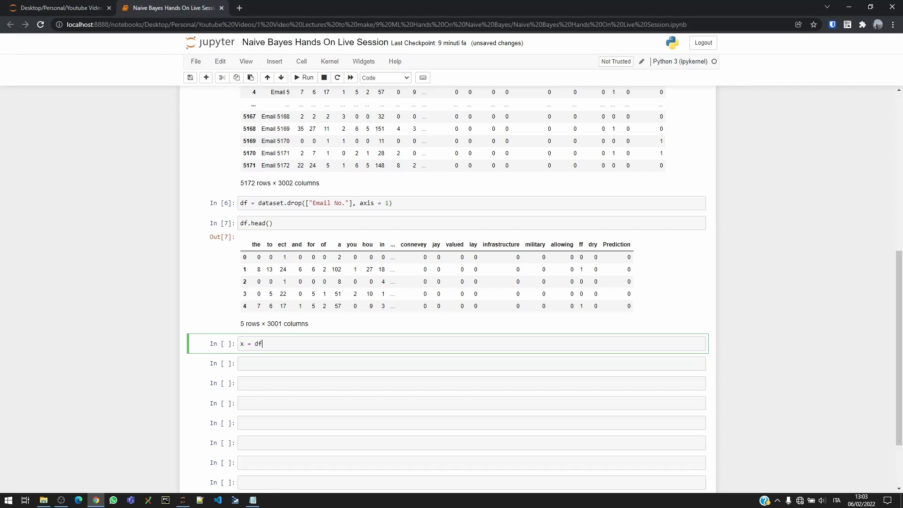
text(.drop())
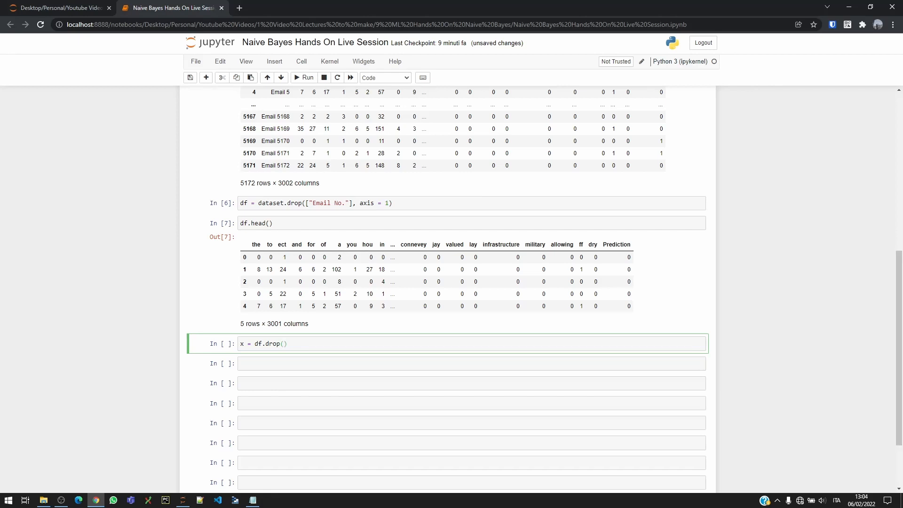
text([")
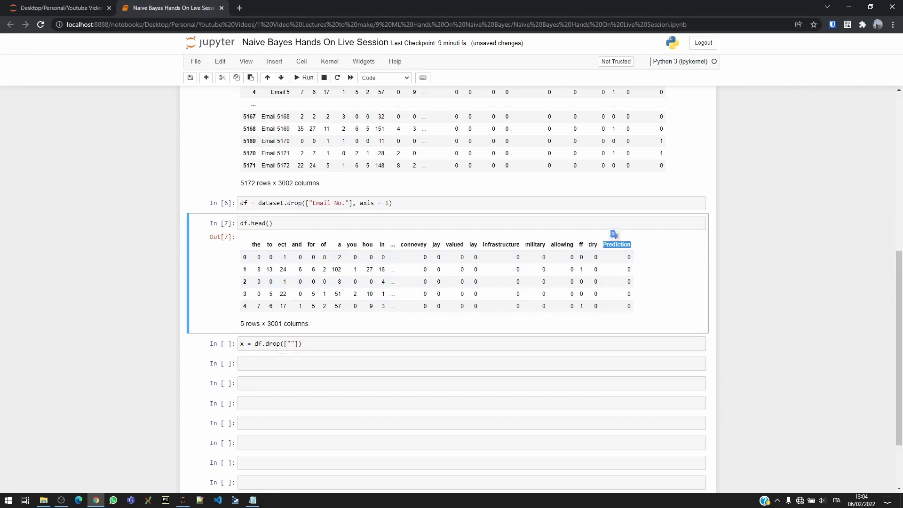
text(Prediction)
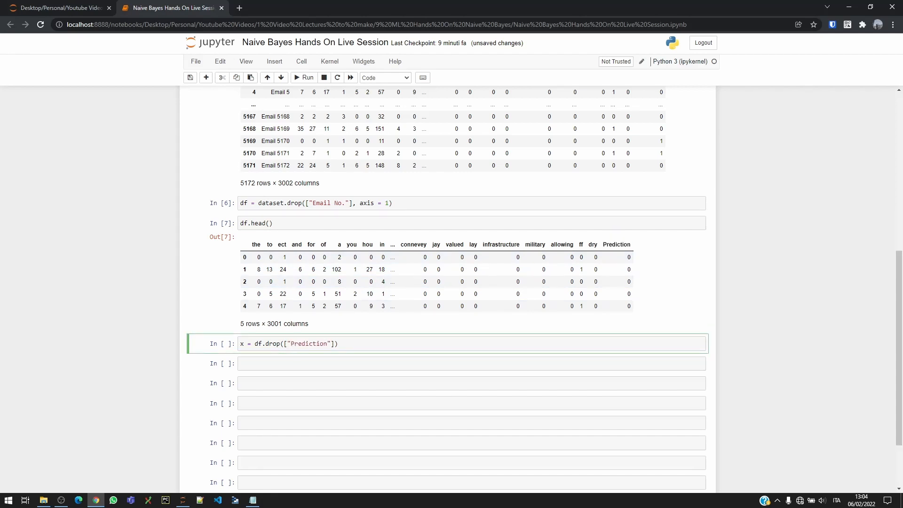
text(,)
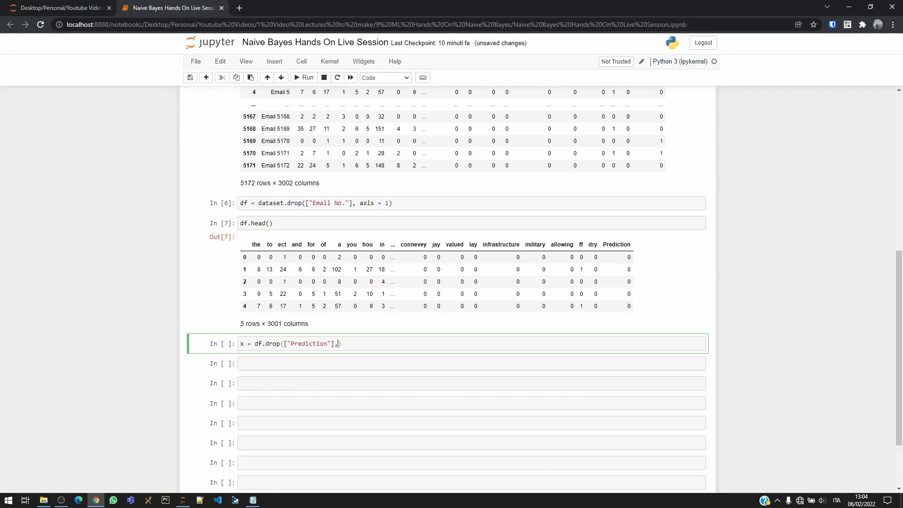
text(axis=1)
text(y)
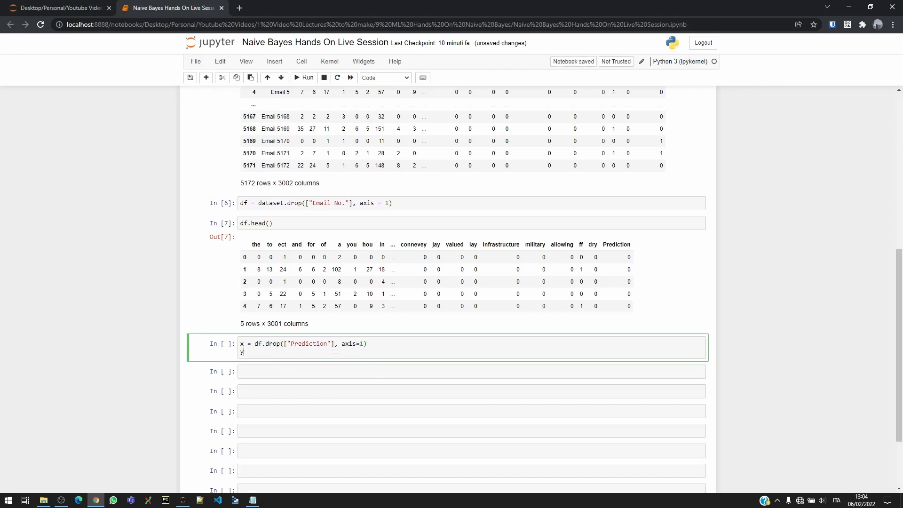
text(= df)
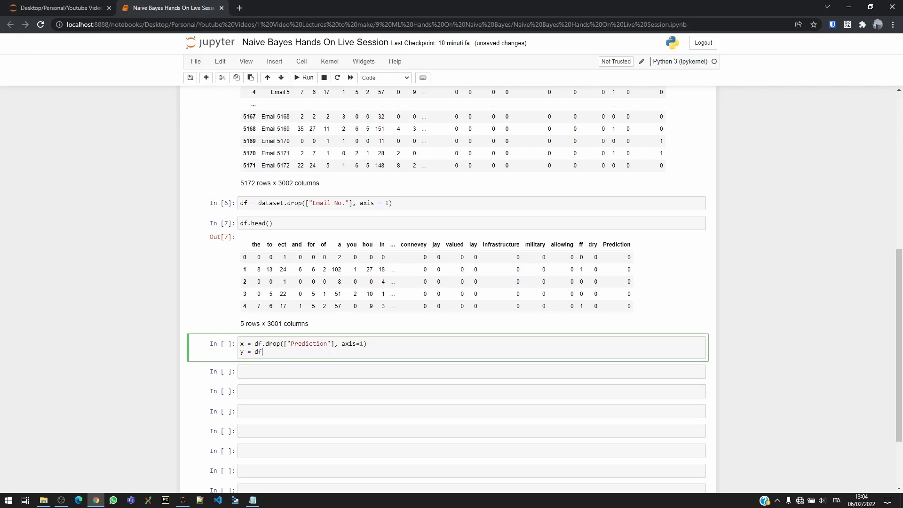
text(.Prediction)
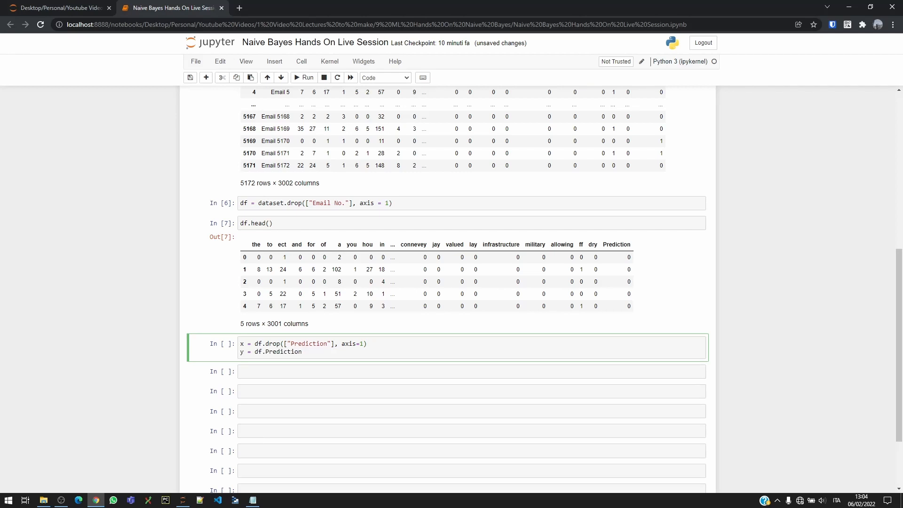
key(shift+enter)
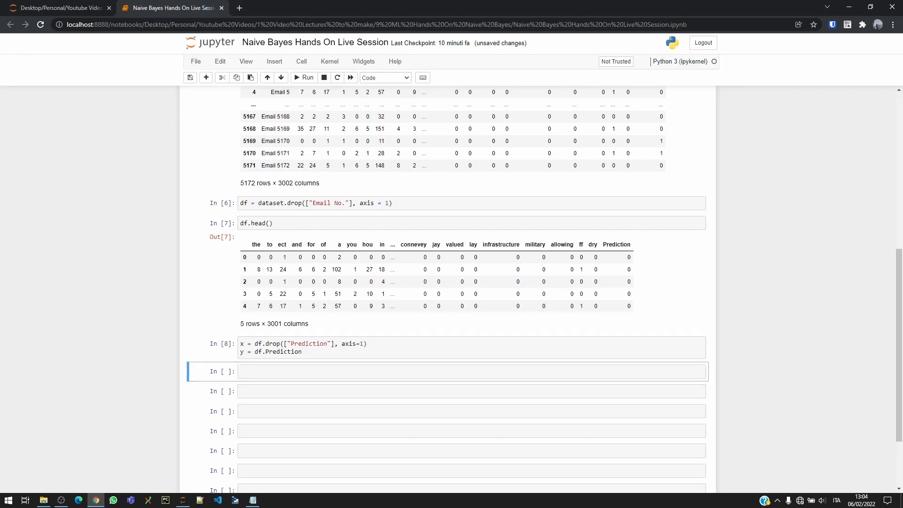
click(471, 371)
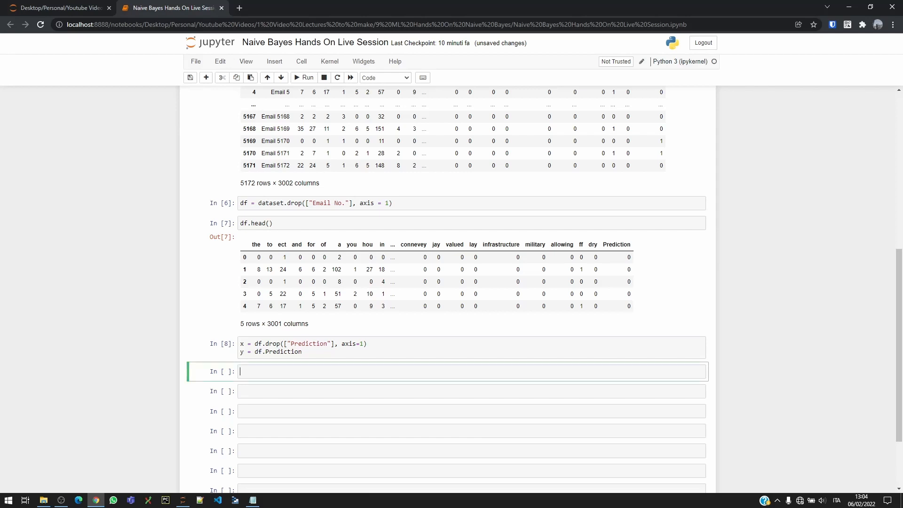
Split x and y with train_test_split into x_train, x_test, y_train, y_test using test_size 0.3 and random_state 100.
text(x_train, x_)
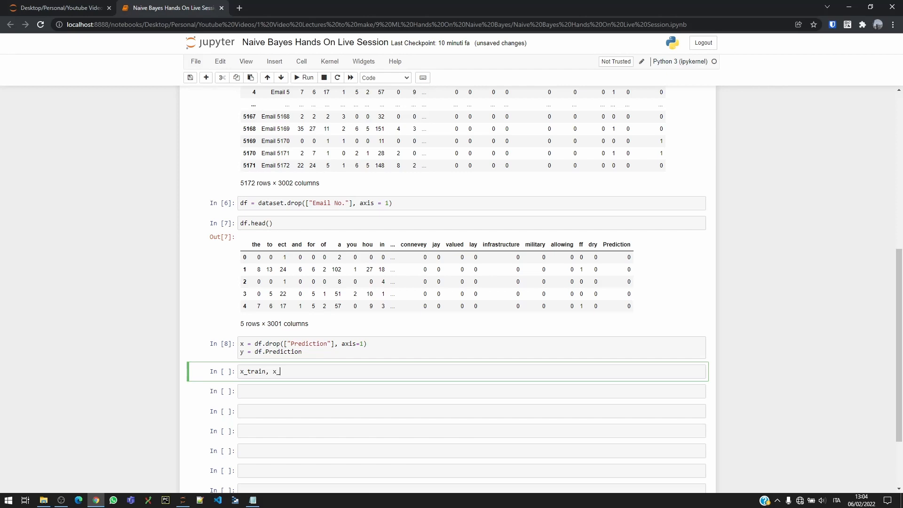
text(test,)
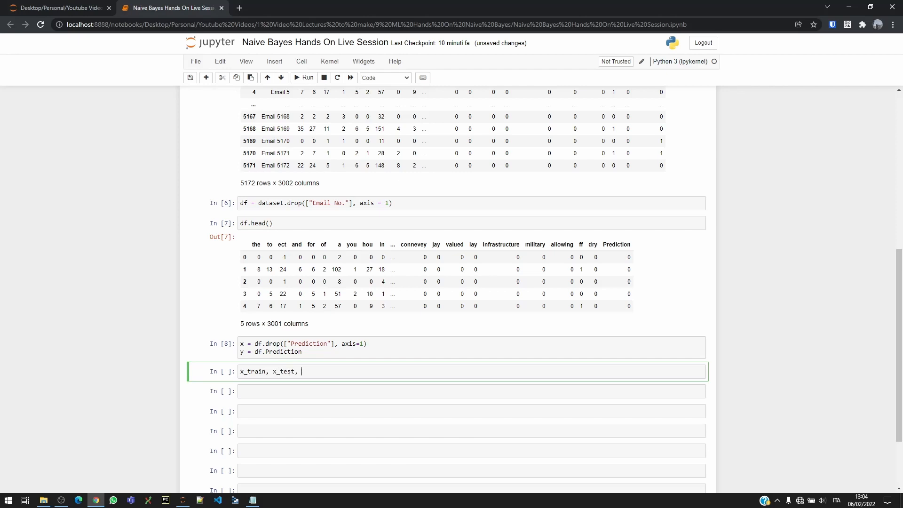
text(y_train)
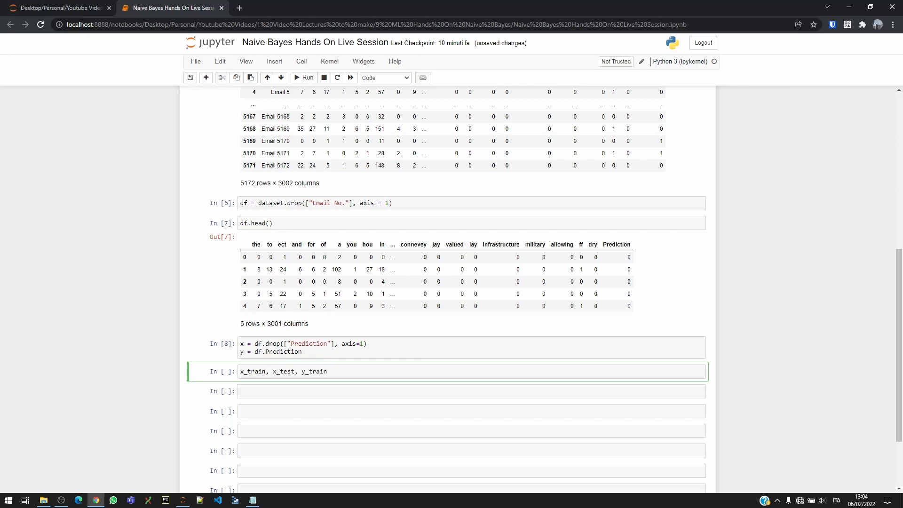
text(, y)
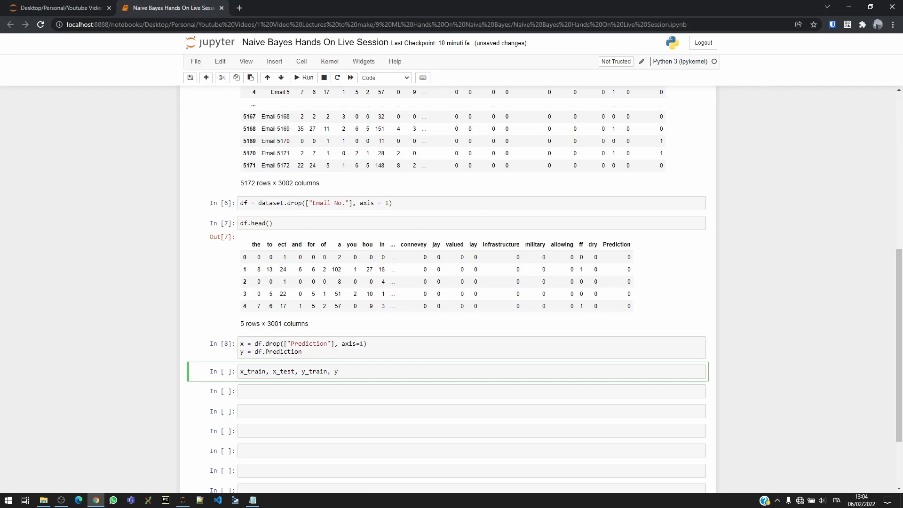
text(_test)
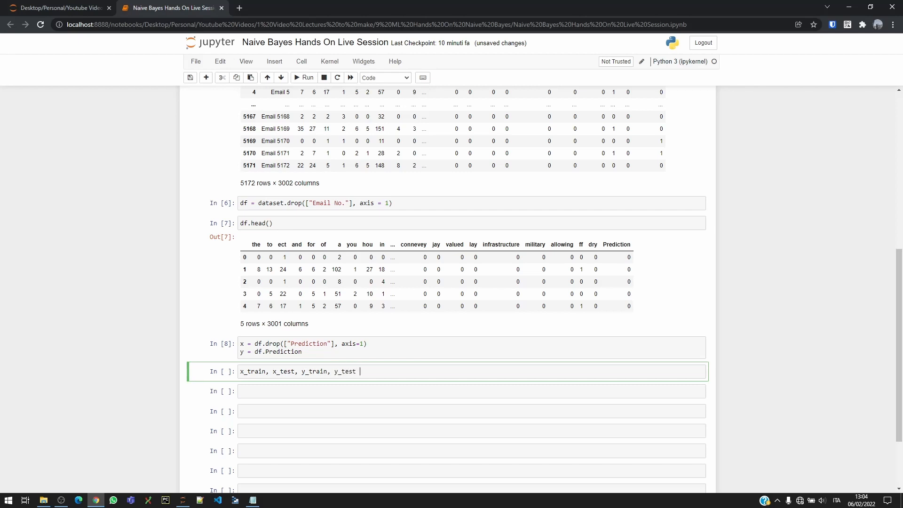
text(= t)
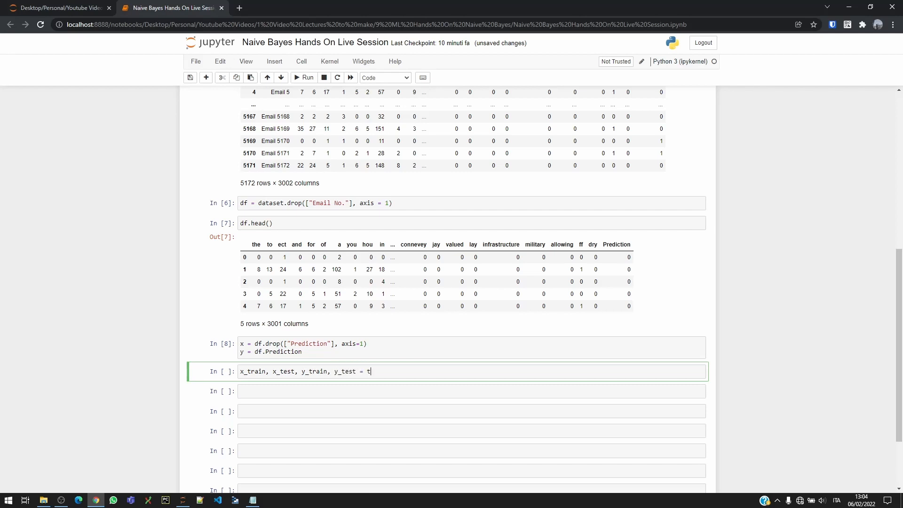
text(rain_test_)
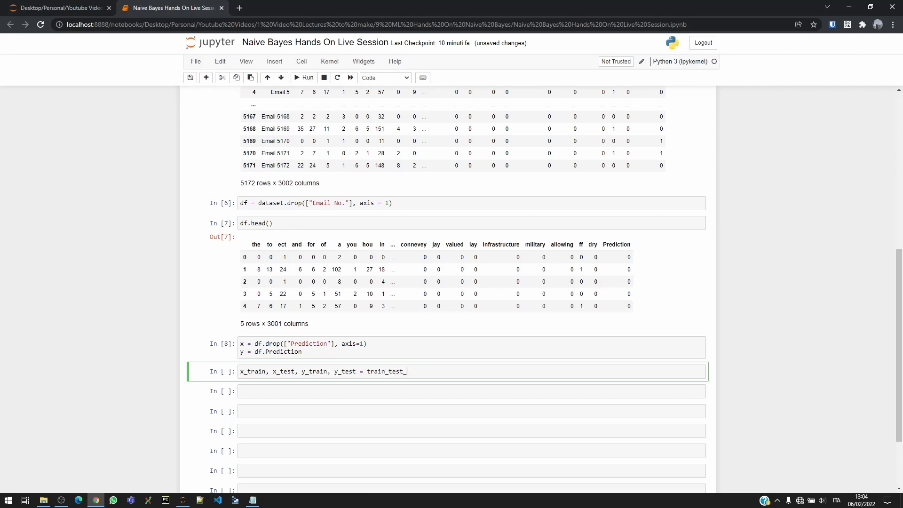
text(split)
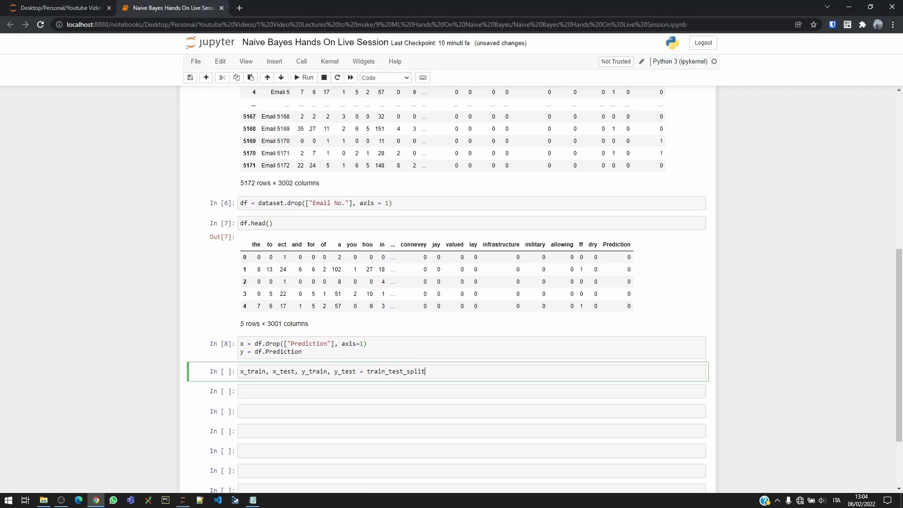
text((x,y))
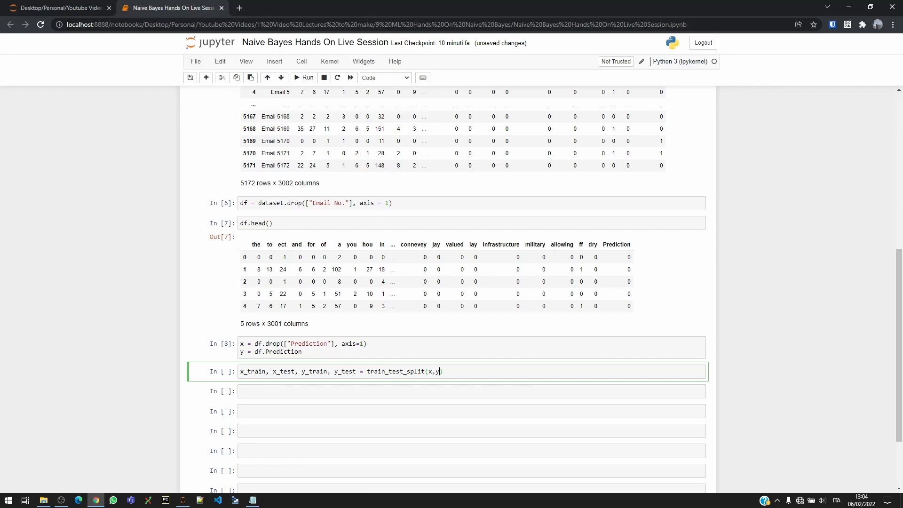
text(,)
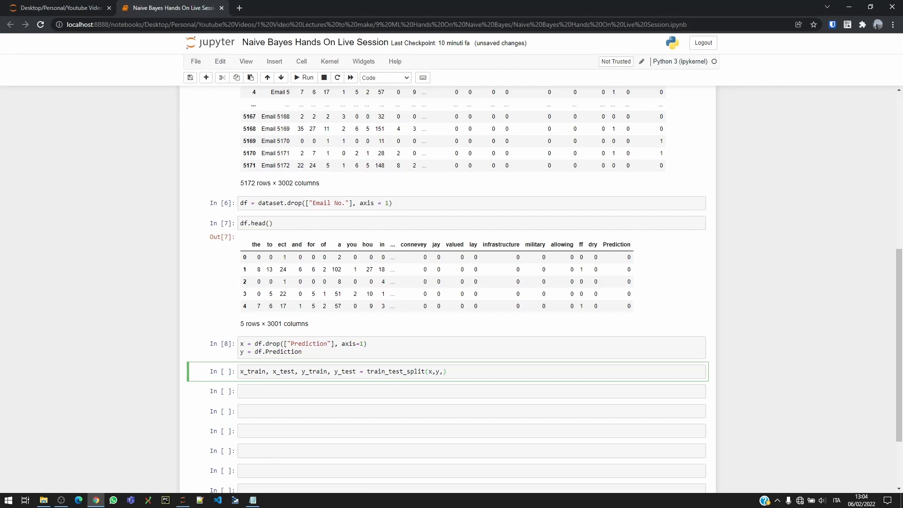
text(test_size = 0.3,)
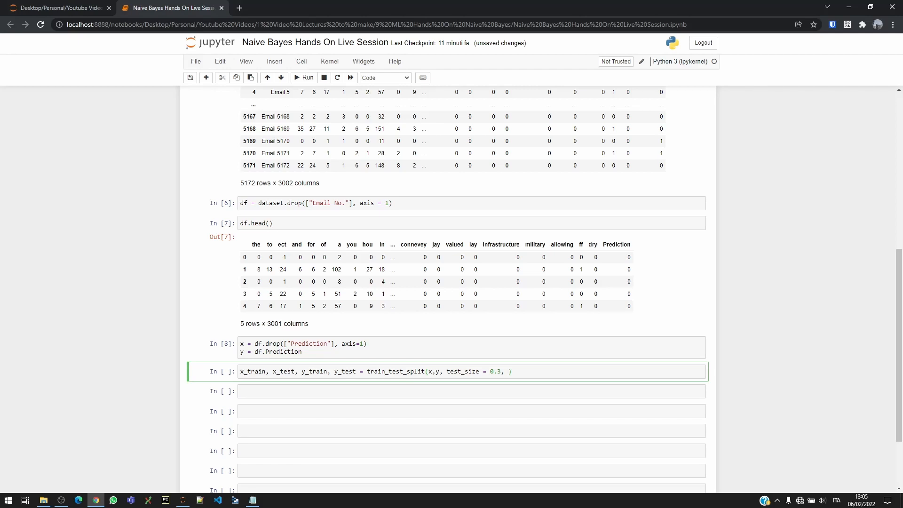
text(random_st)
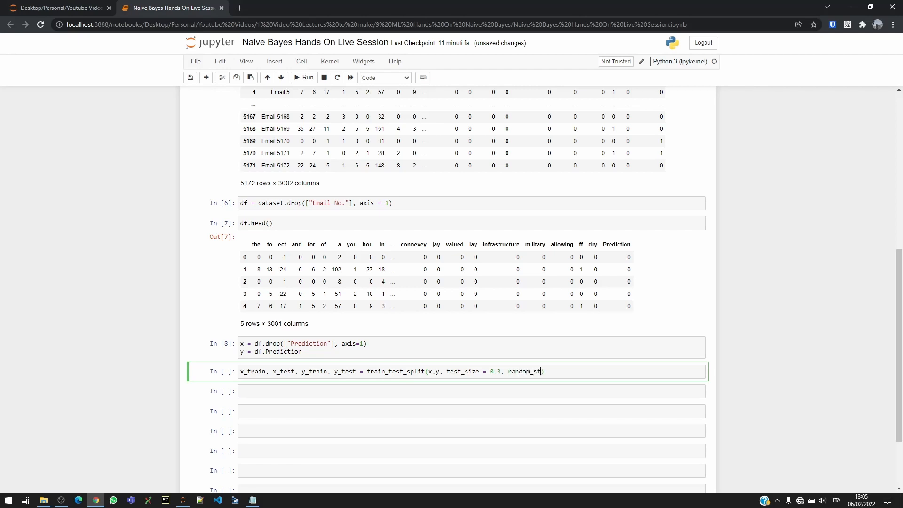
text(ate = 100)
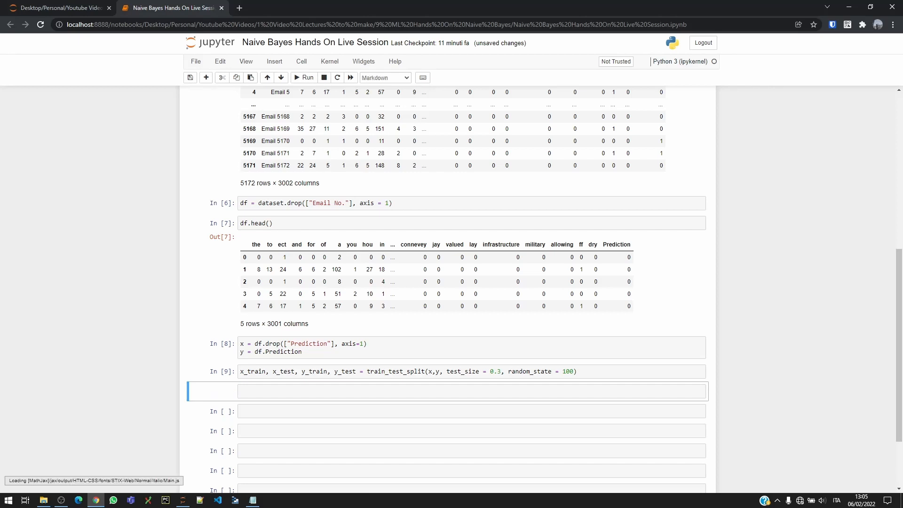
Make the cell a code cell and create model = MultinomialNB(), then run it.
click(384, 78)
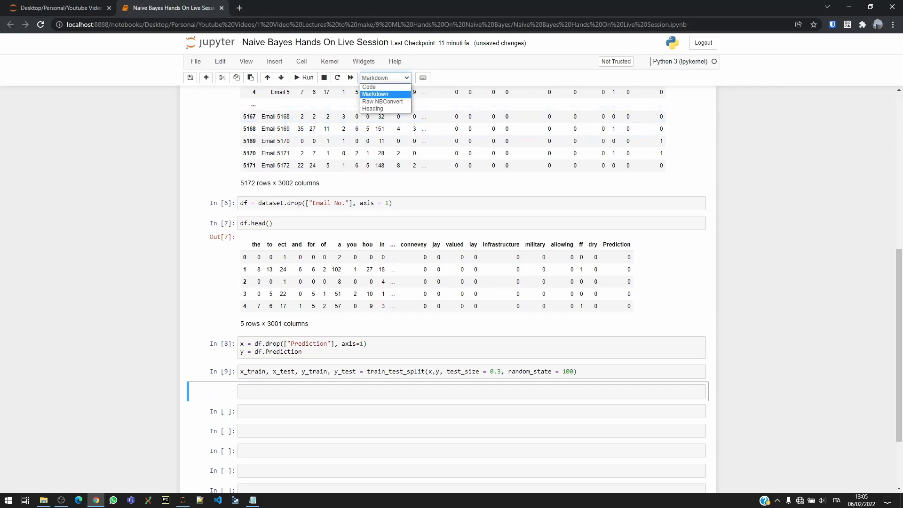
click(369, 87)
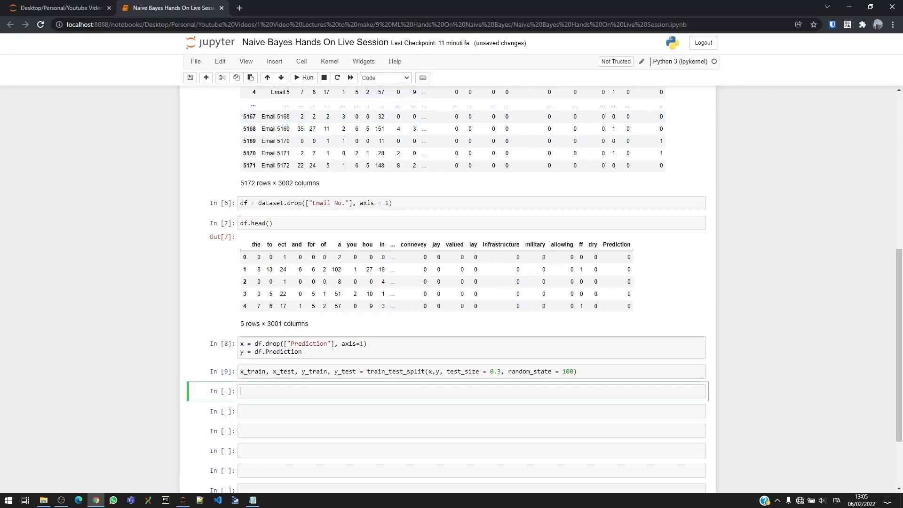
text(model)
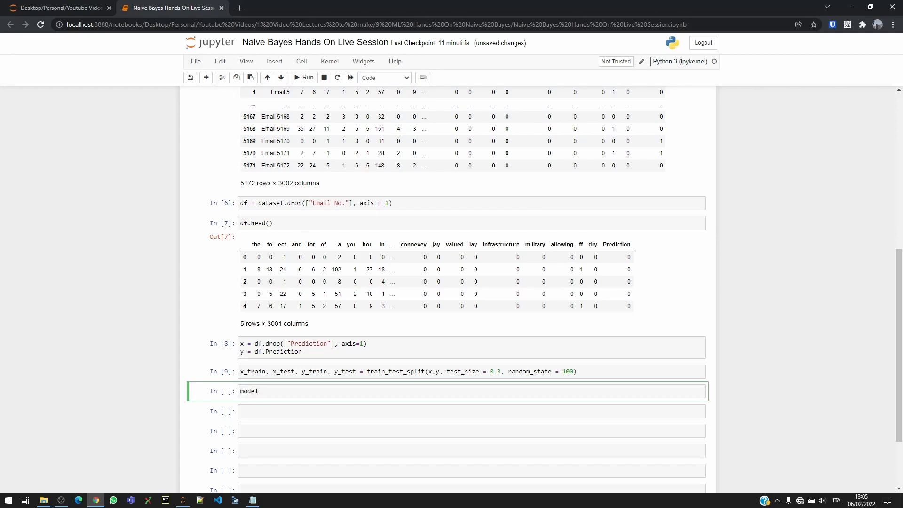
text(=)
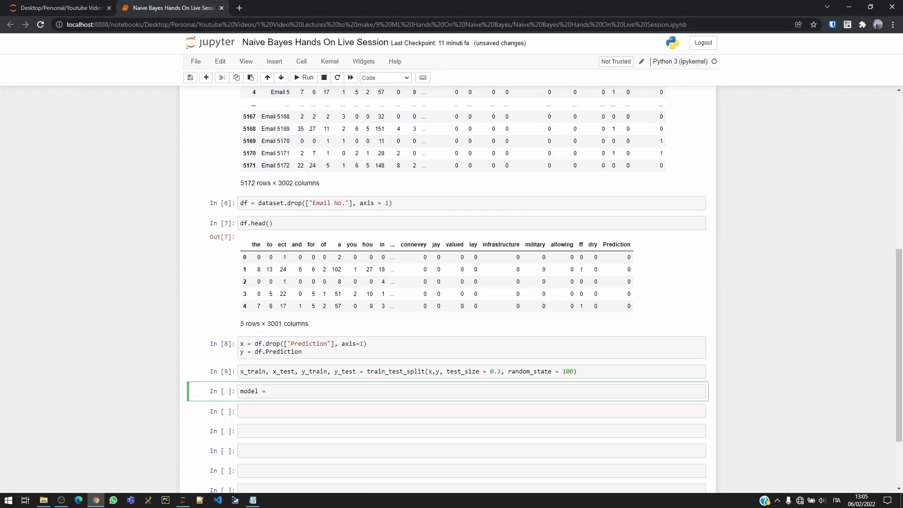
text(Multi)
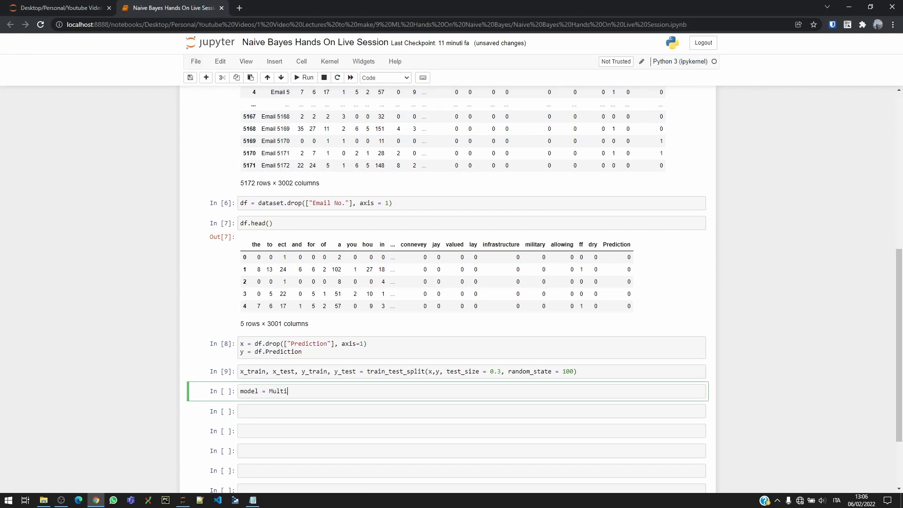
text(nomialNB()
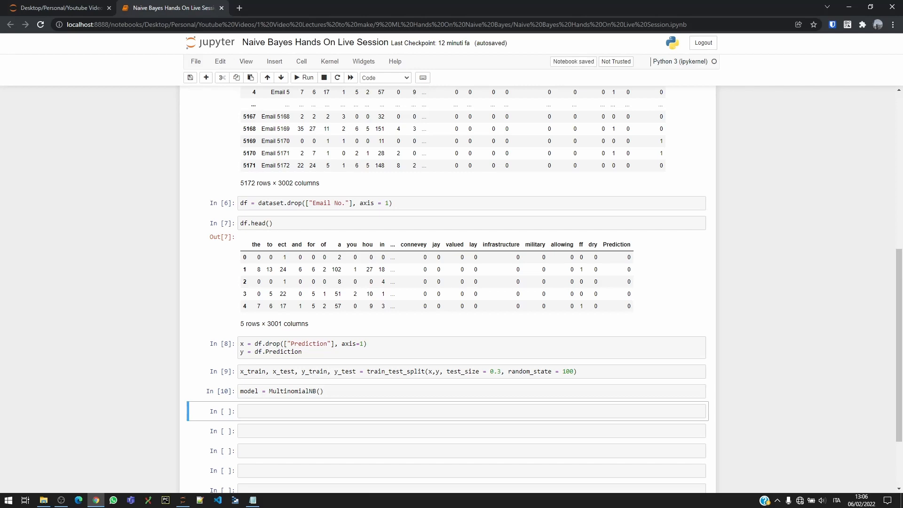
click(404, 412)
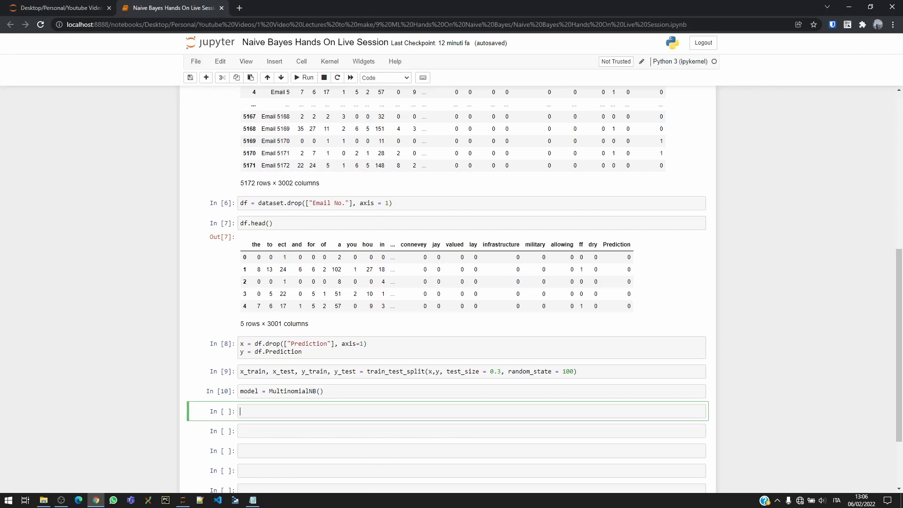
Fit the model with model.fit(x_train, y_train).
text(model.fit()
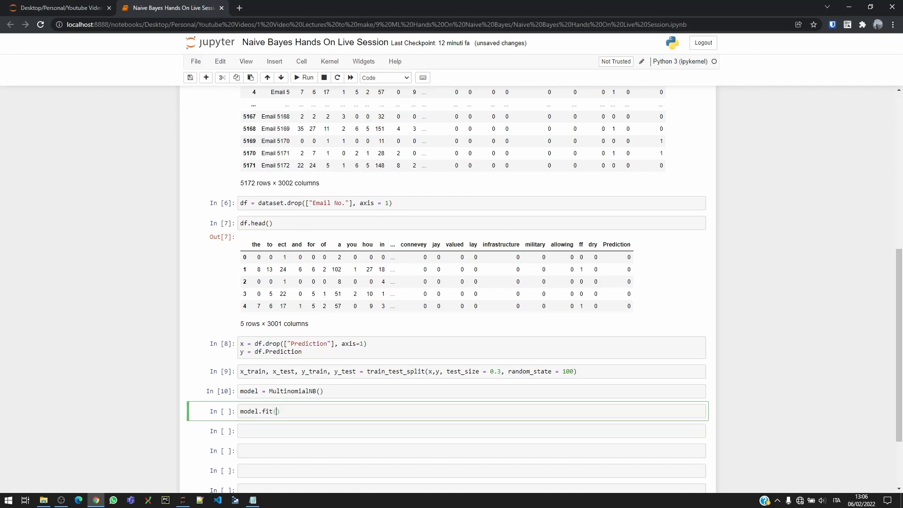
text(x_train)
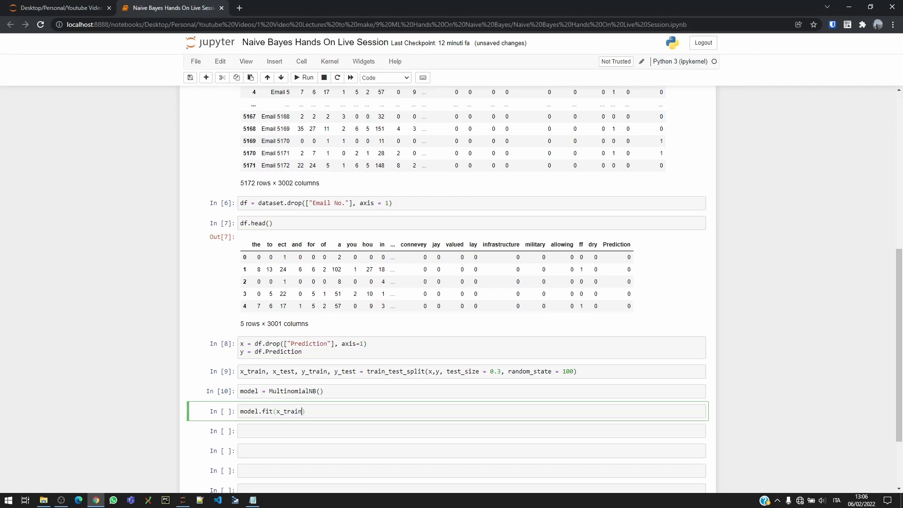
text(, y_train)
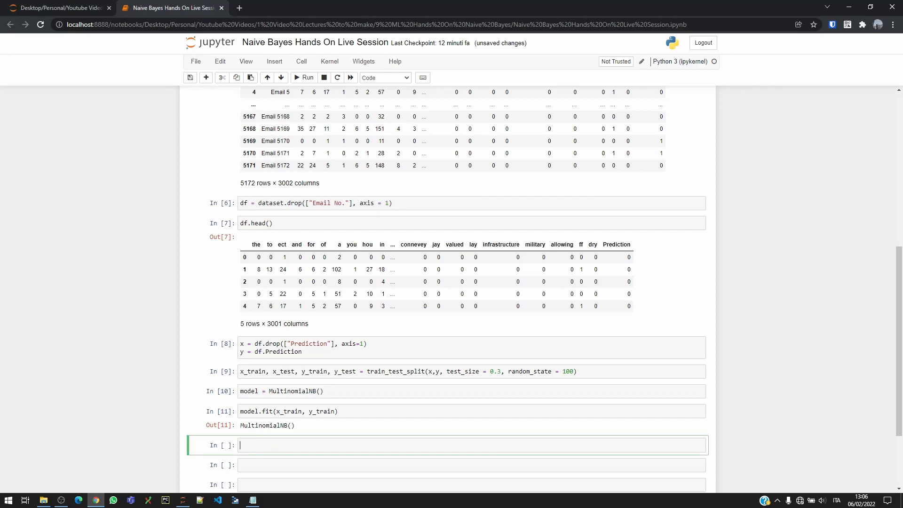
Store predictions with y_pred = model.predict(x_test) and run it.
text(y_)
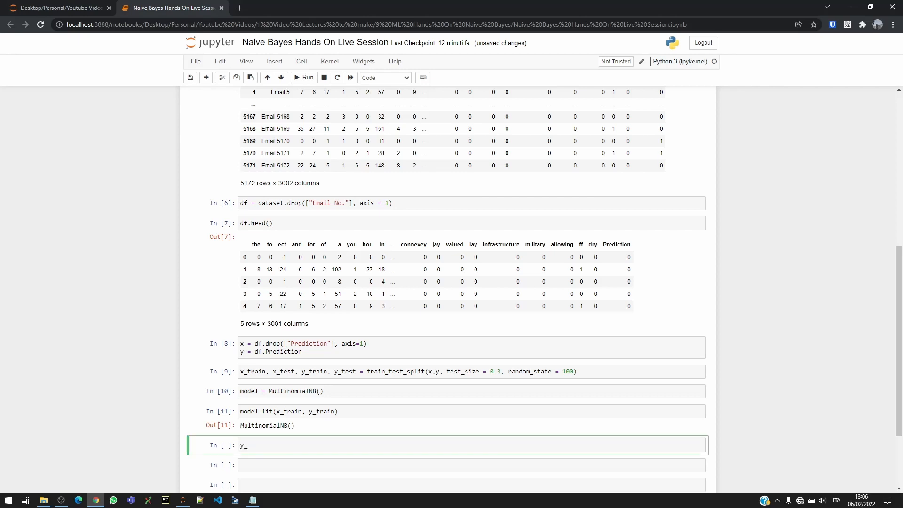
text(pred)
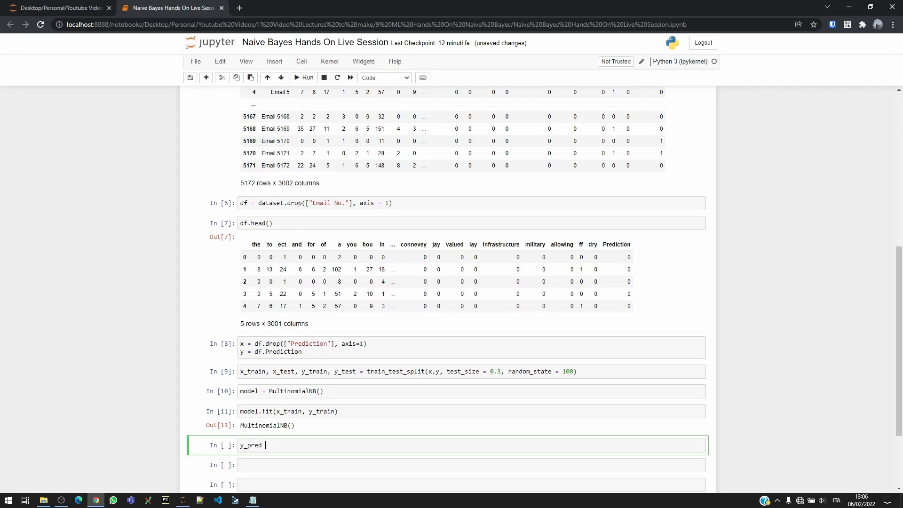
text(=)
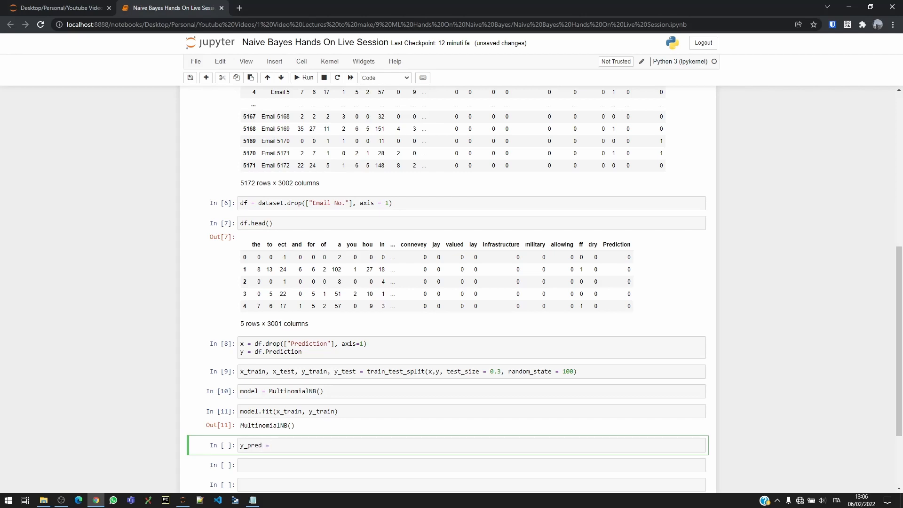
text(model.)
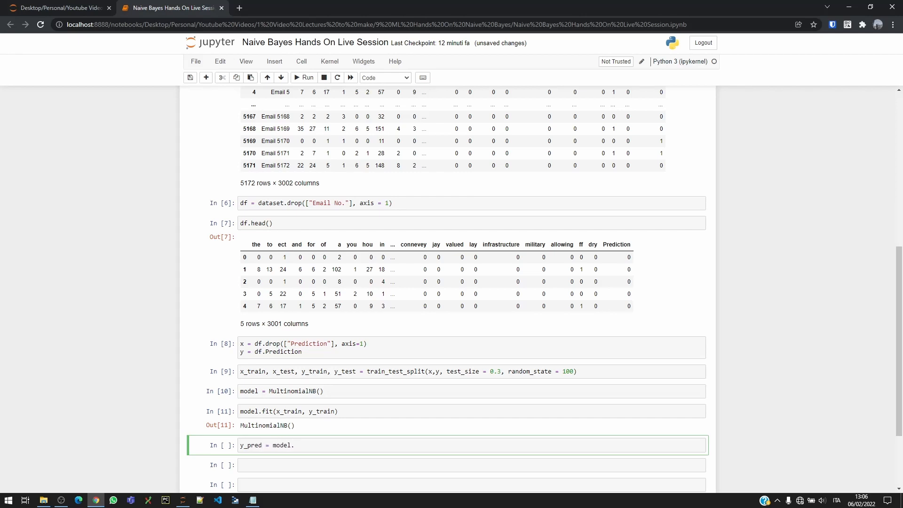
text(pd)
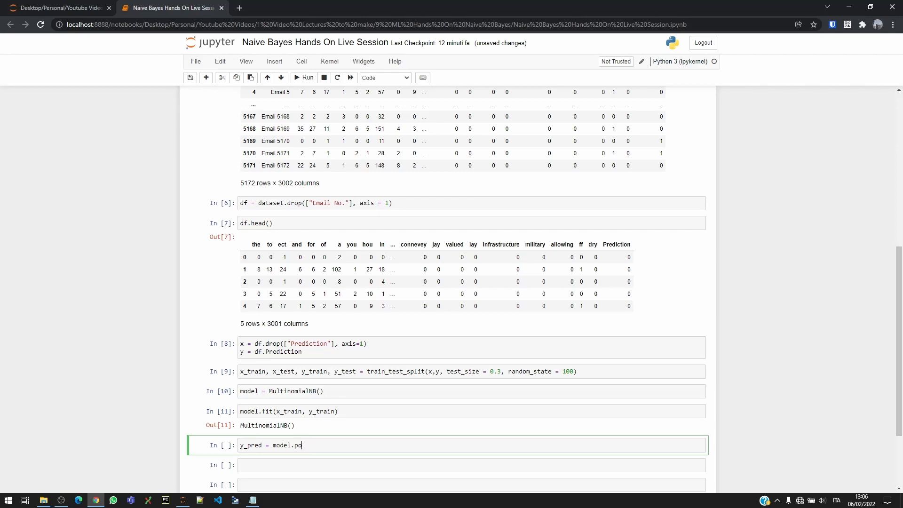
text(redict())
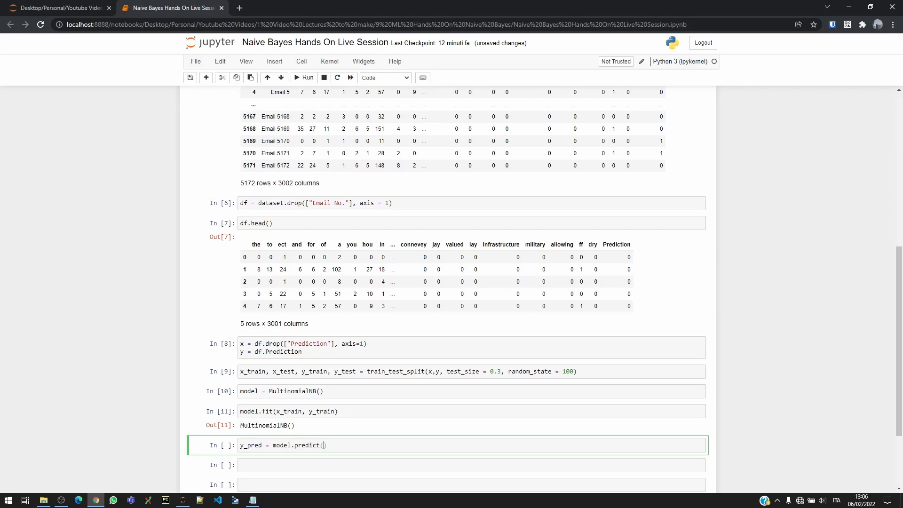
text(x_test))
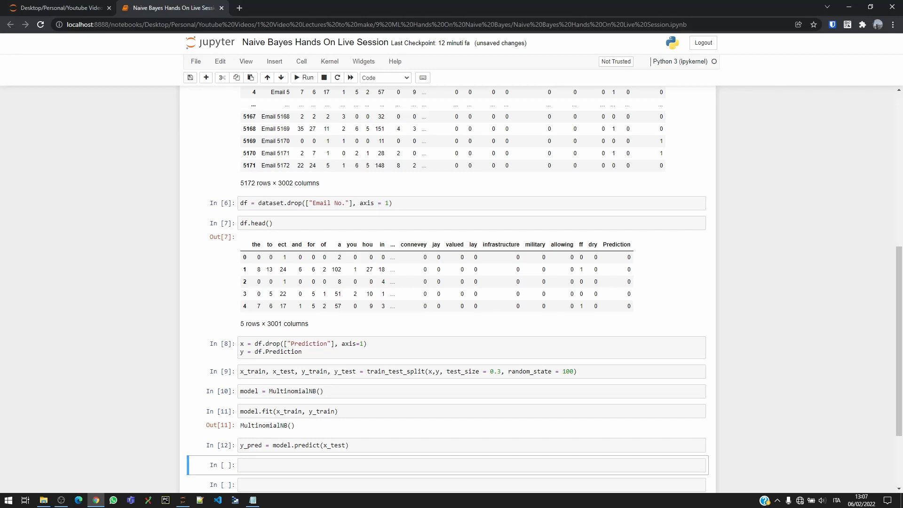
Print "Accuracy {:.2f}".format(model.score(x_test,y_test)), producing Accuracy 0.94.
click(472, 465)
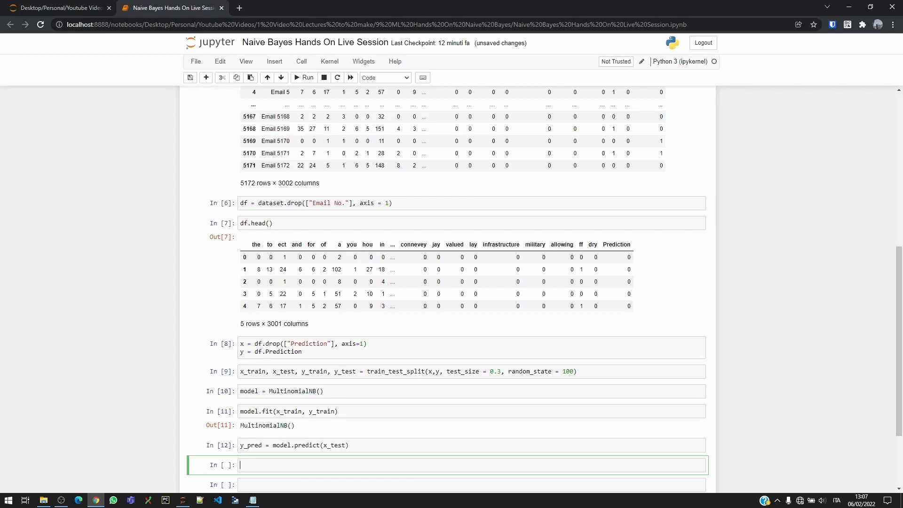
text(print("Accura)
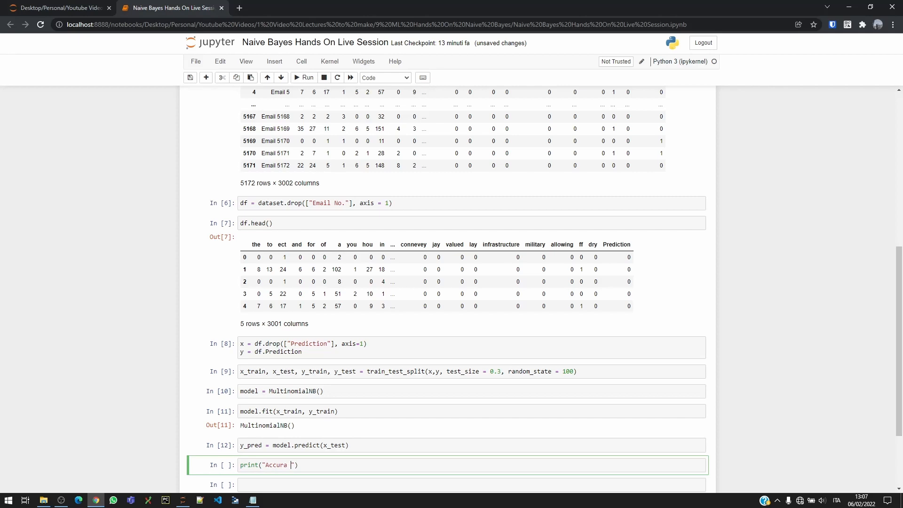
text(cy,)
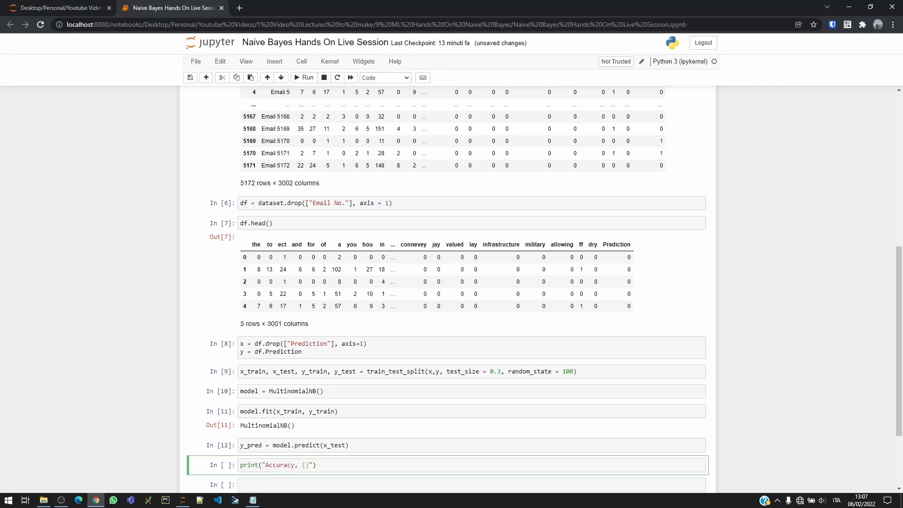
text(:)
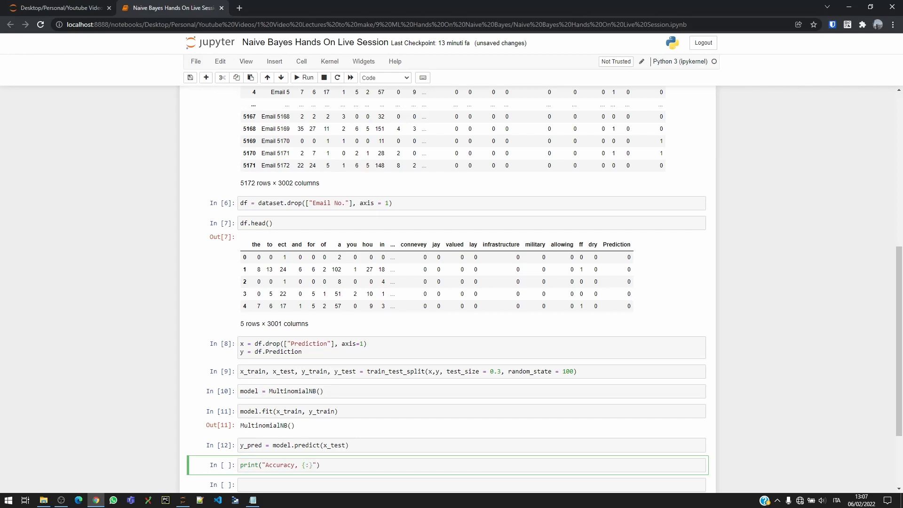
text(.2f)
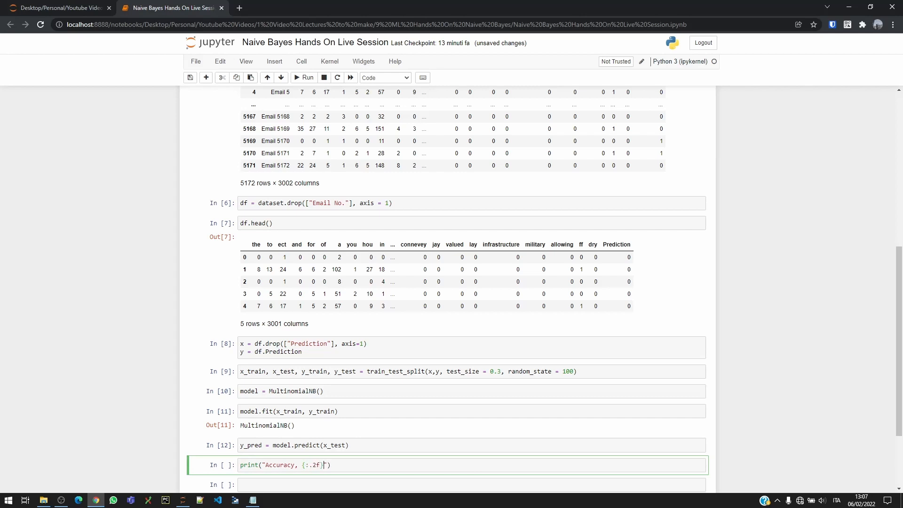
text(.)
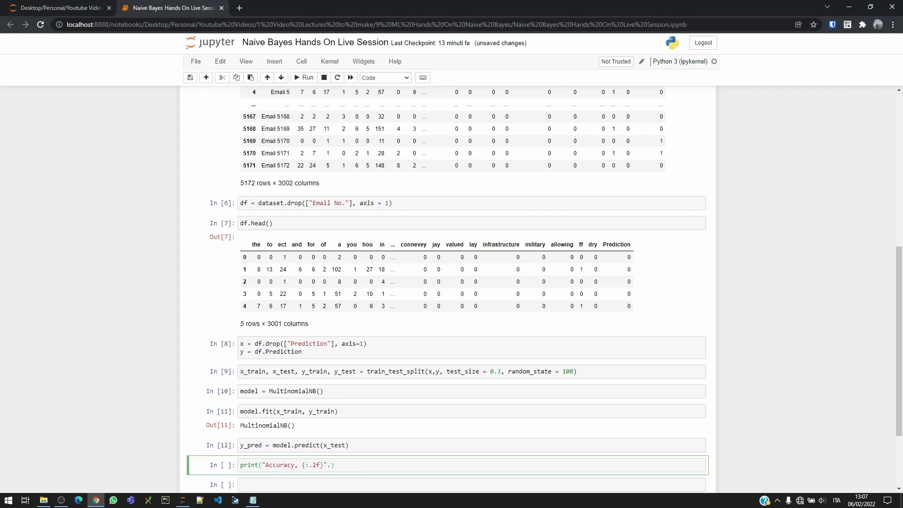
text(.format())
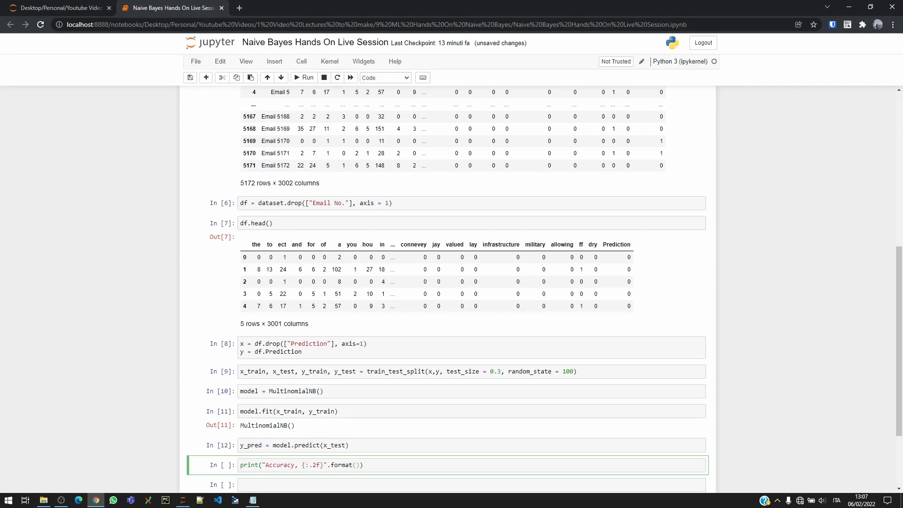
text(model.score())
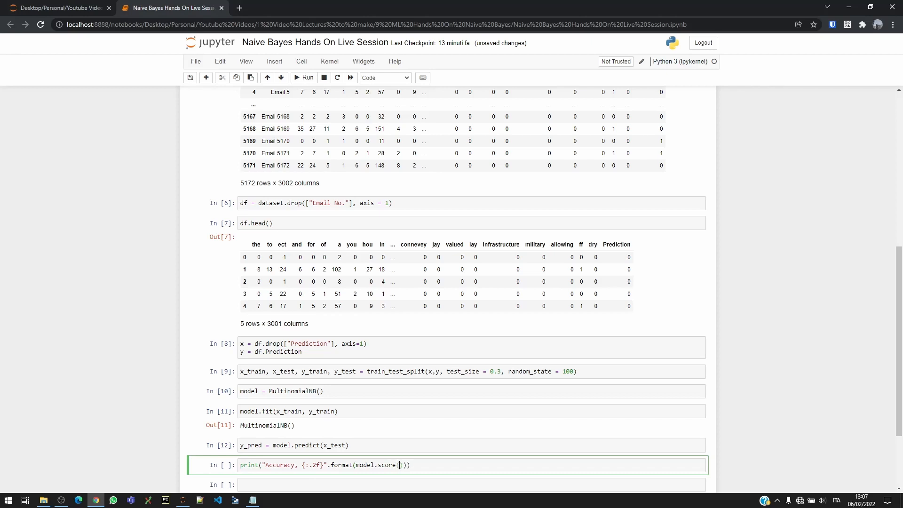
text(x_test)
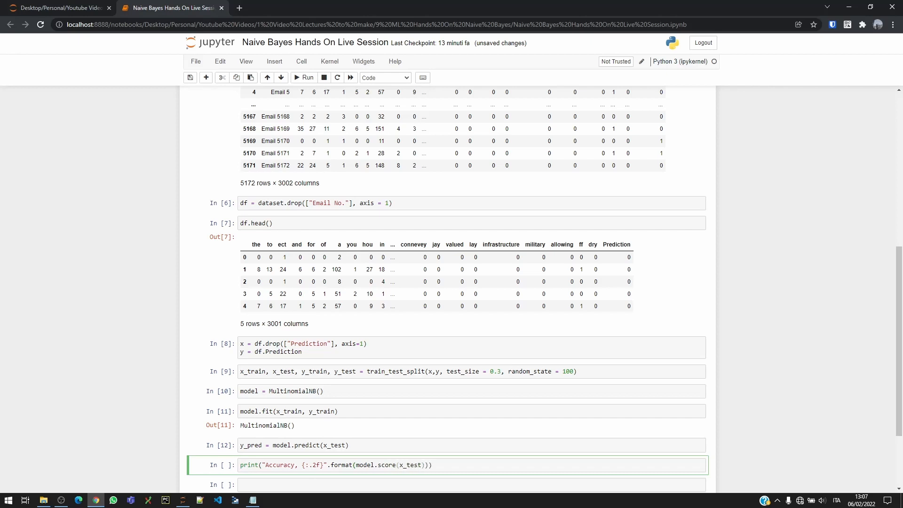
text(,y_test)
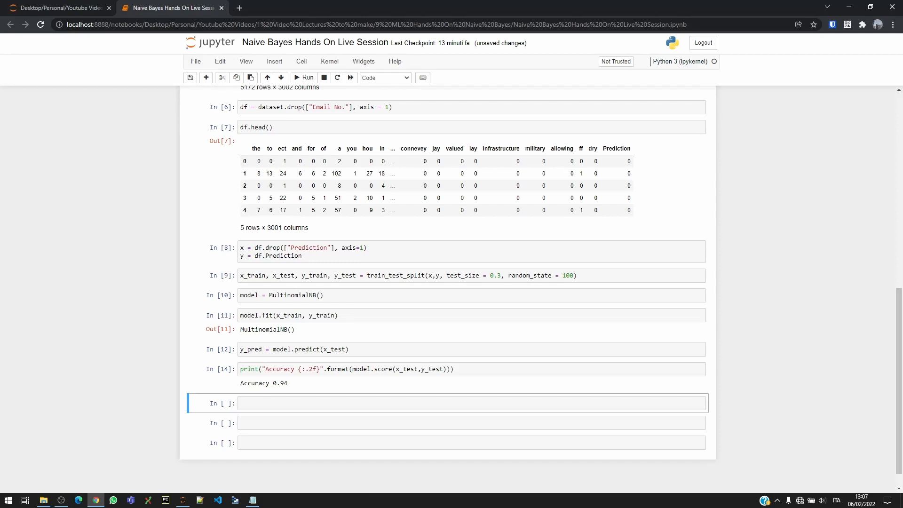
click(473, 402)
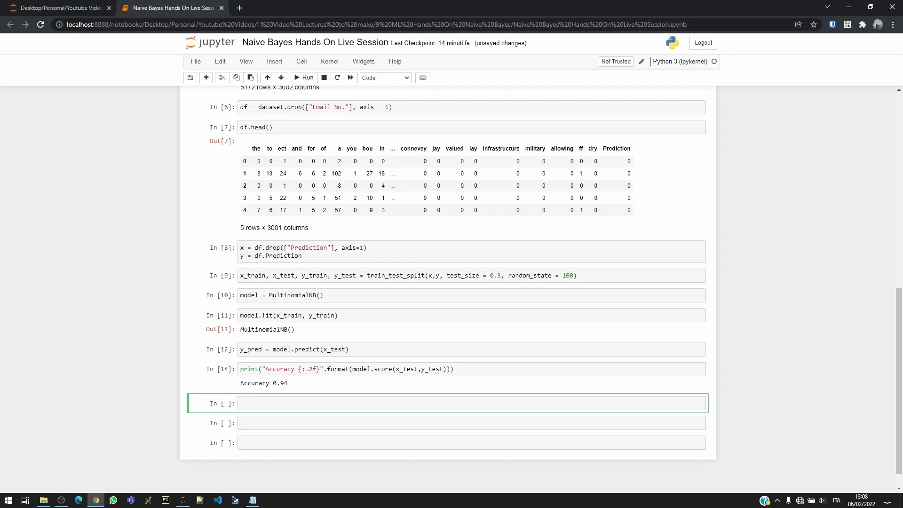
key(ctrl+s)
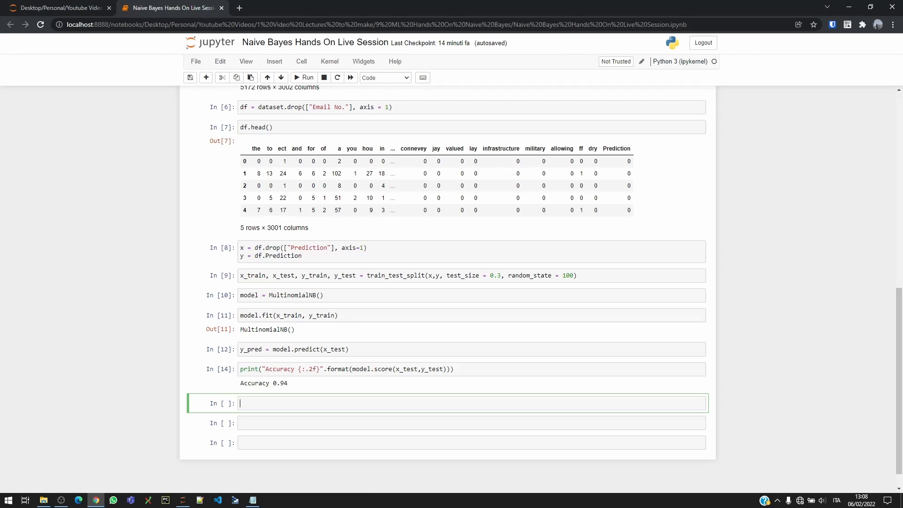
Enter print(classification_report(y_test, y_pred)) to show precision, recall and f1-score per class.
text(prtin)
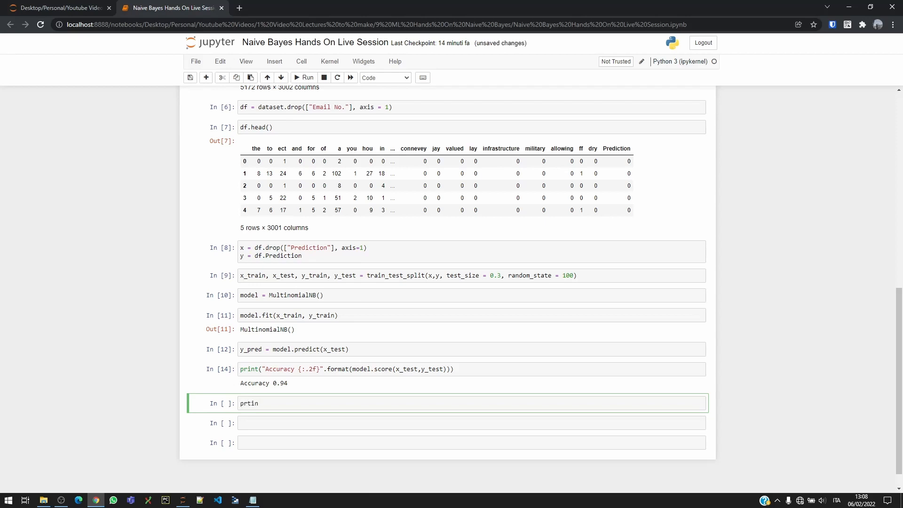
text(print)
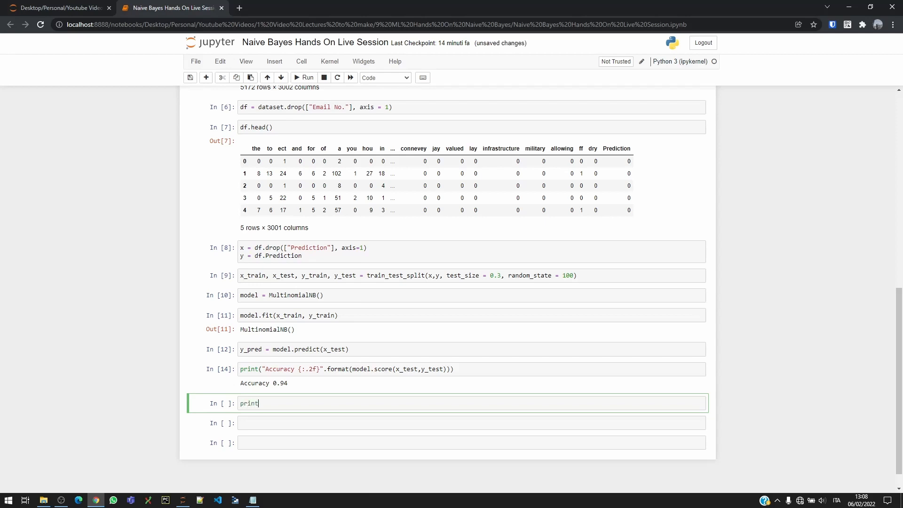
text((classifica)
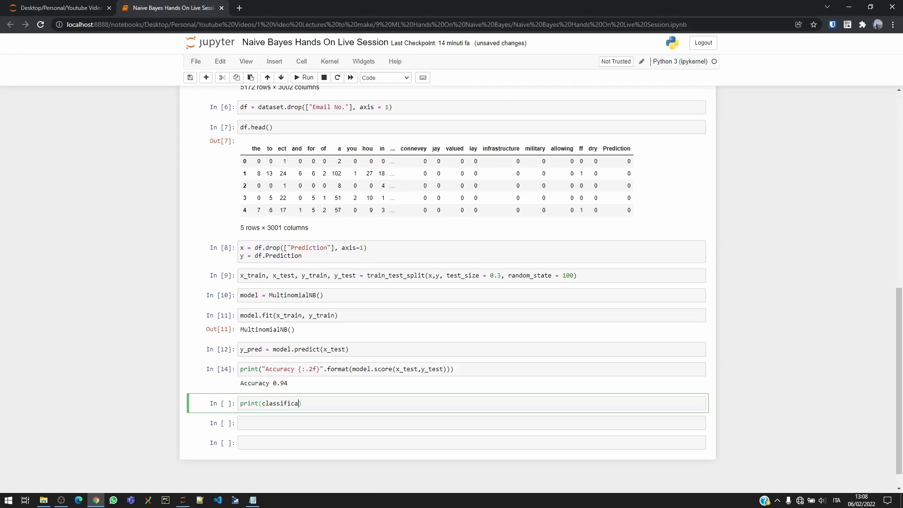
text(tion_report(y)
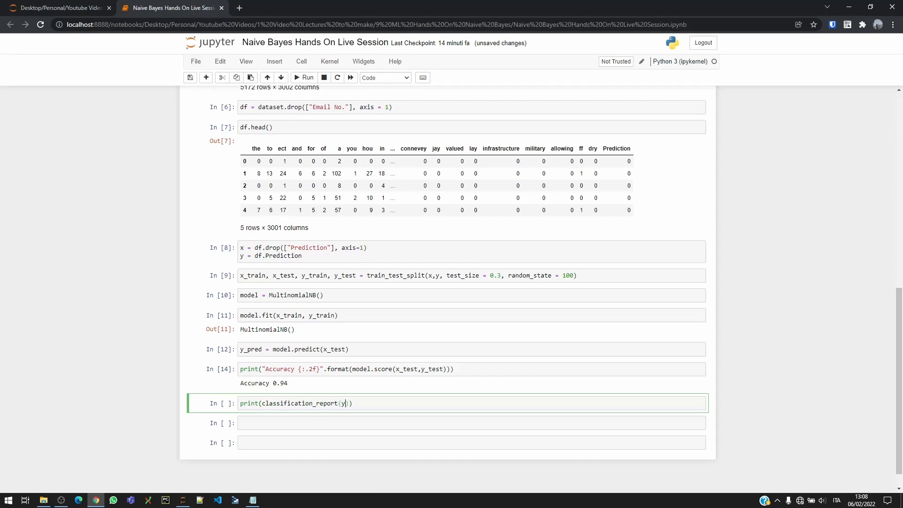
text(_t)
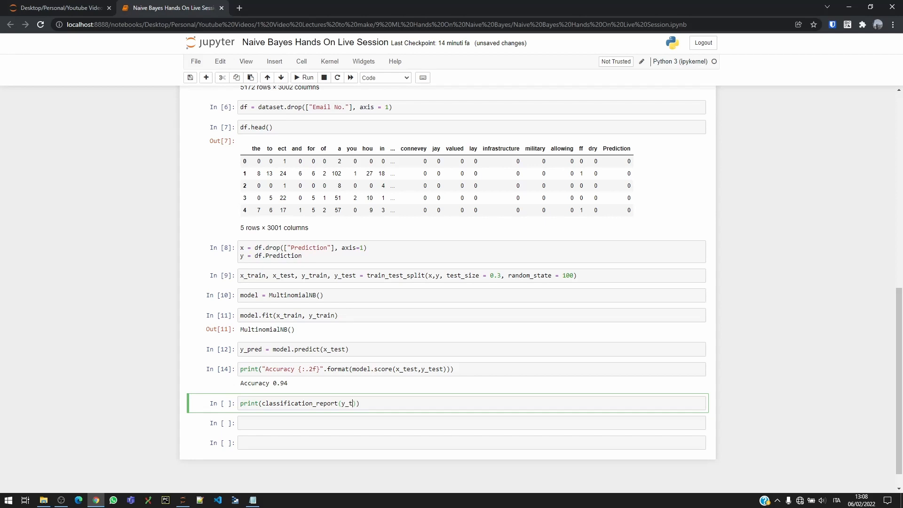
text(est,)
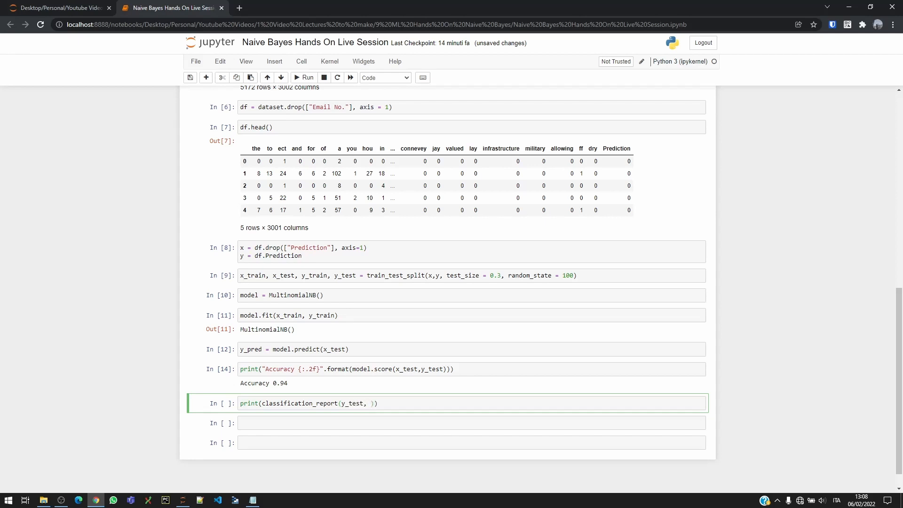
text(y_)
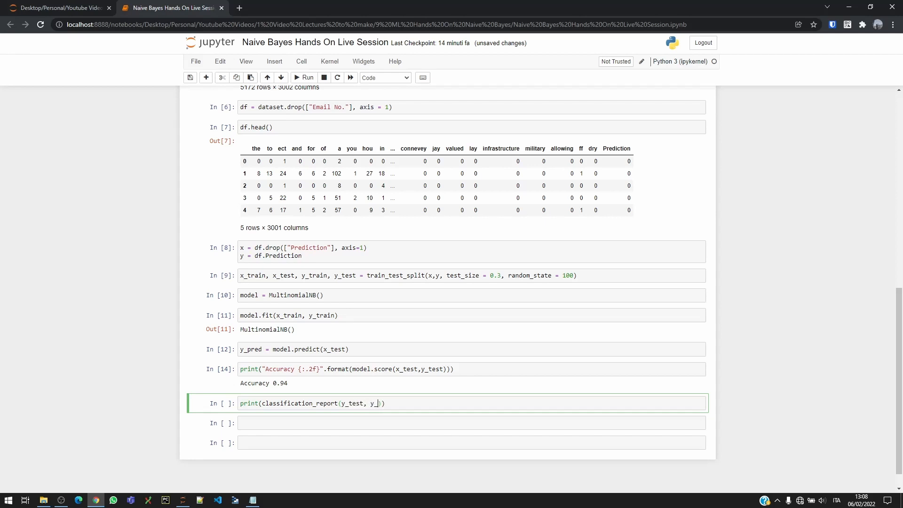
text(pred)
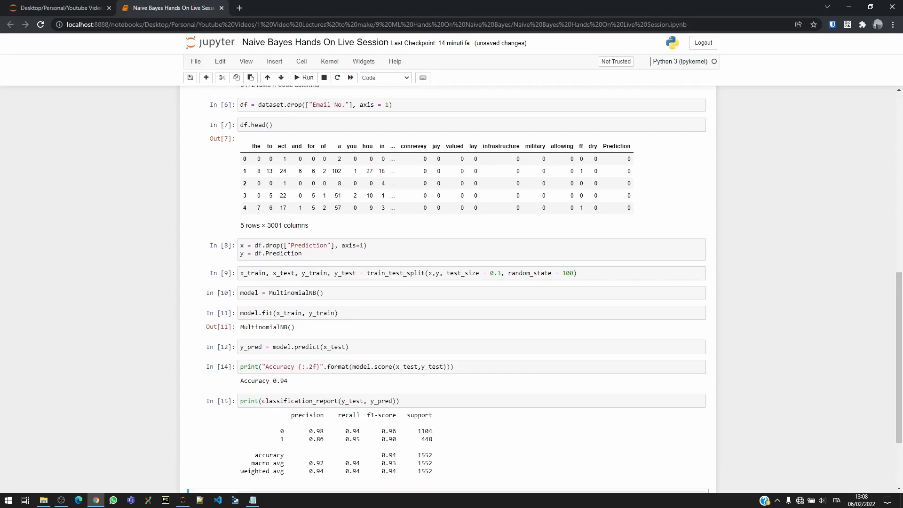
scroll(down, 3)
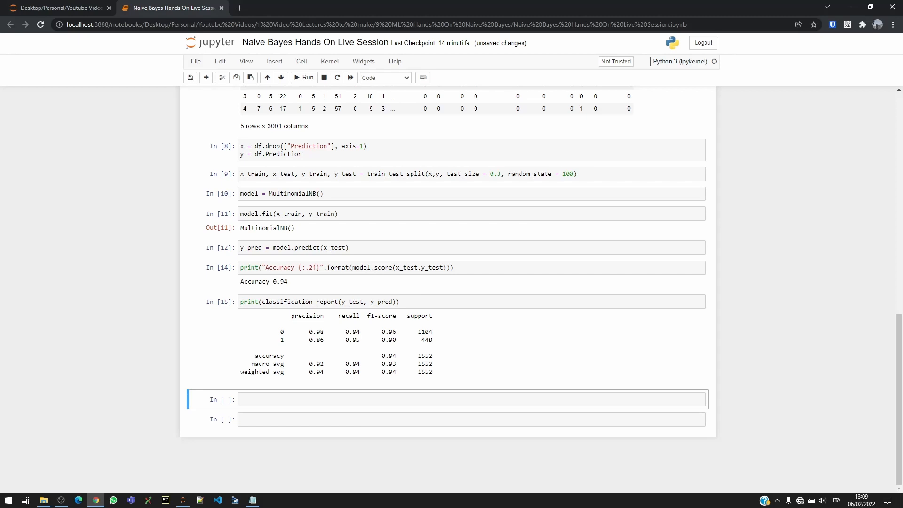
double_click(316, 332)
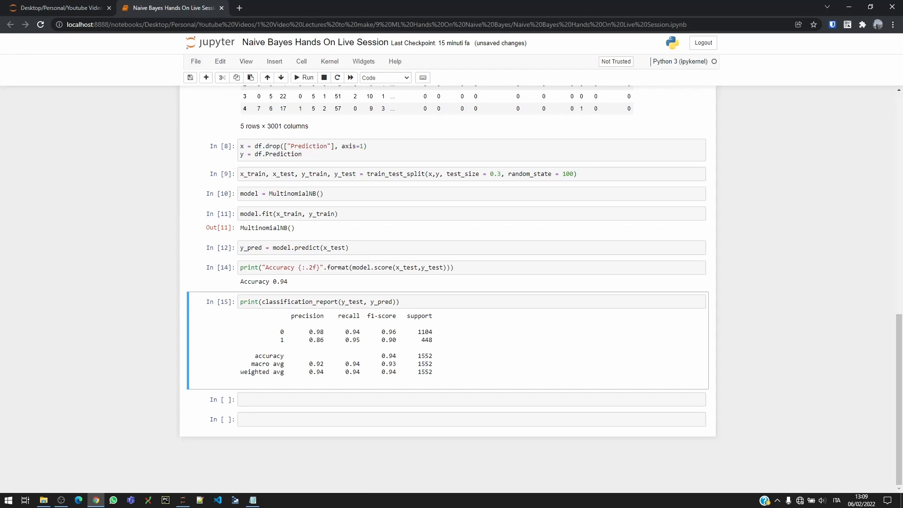
double_click(317, 332)
text(5)
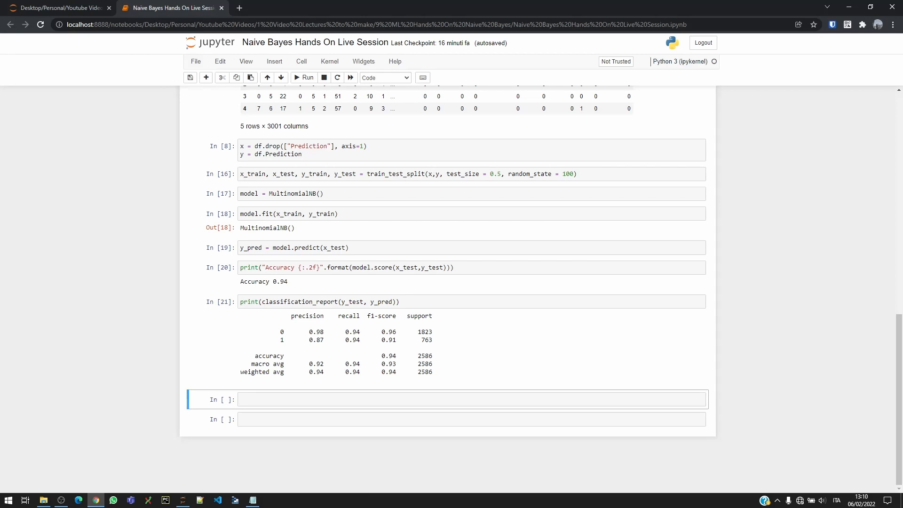
Select the test_size value in the train_test_split cell to change it to 0.5.
double_click(316, 372)
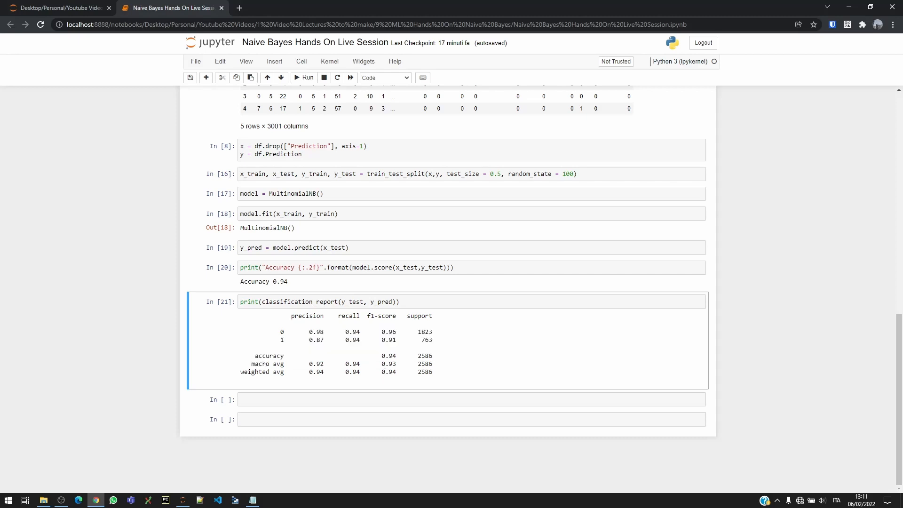
Run the roc_auc_score/roc_curve plotting cell and view the ROC curve with area 0.94.
drag(299, 332, 435, 339)
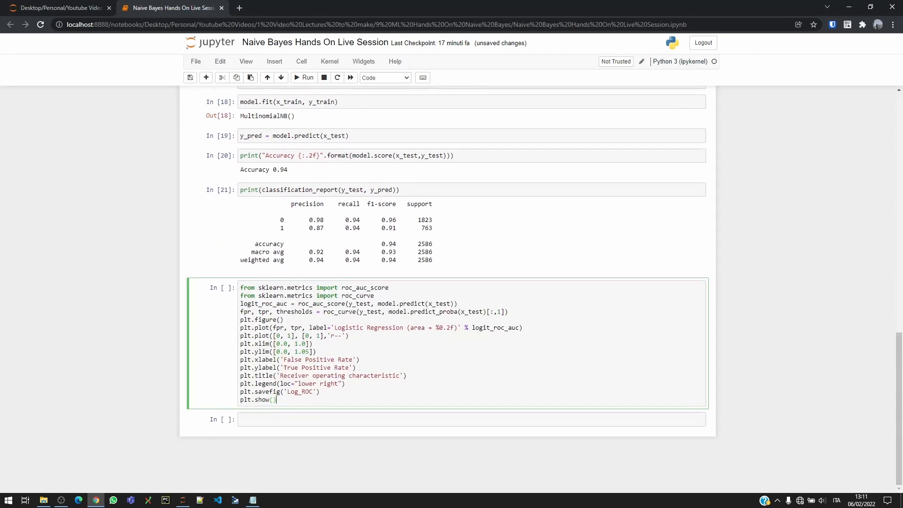
click(304, 78)
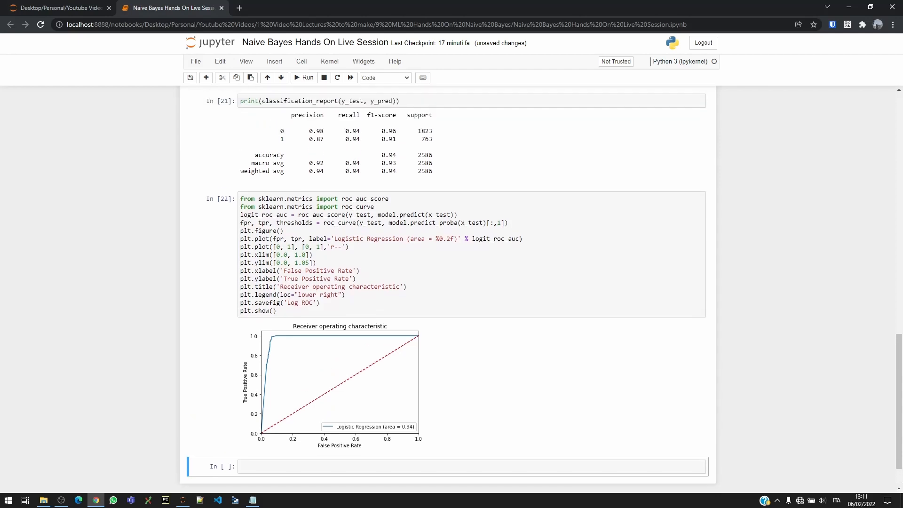
scroll(down, 3)
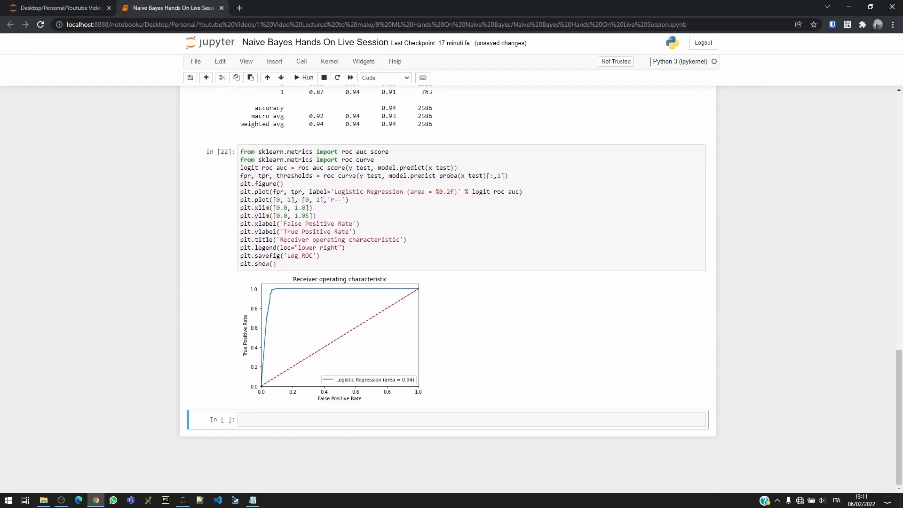